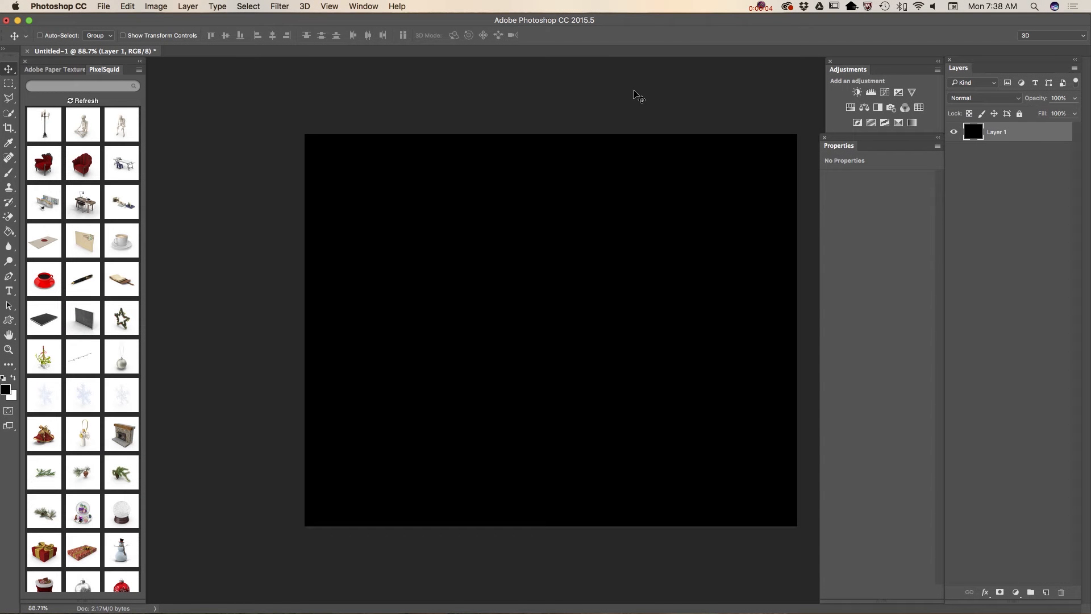
mouse_move(630, 93)
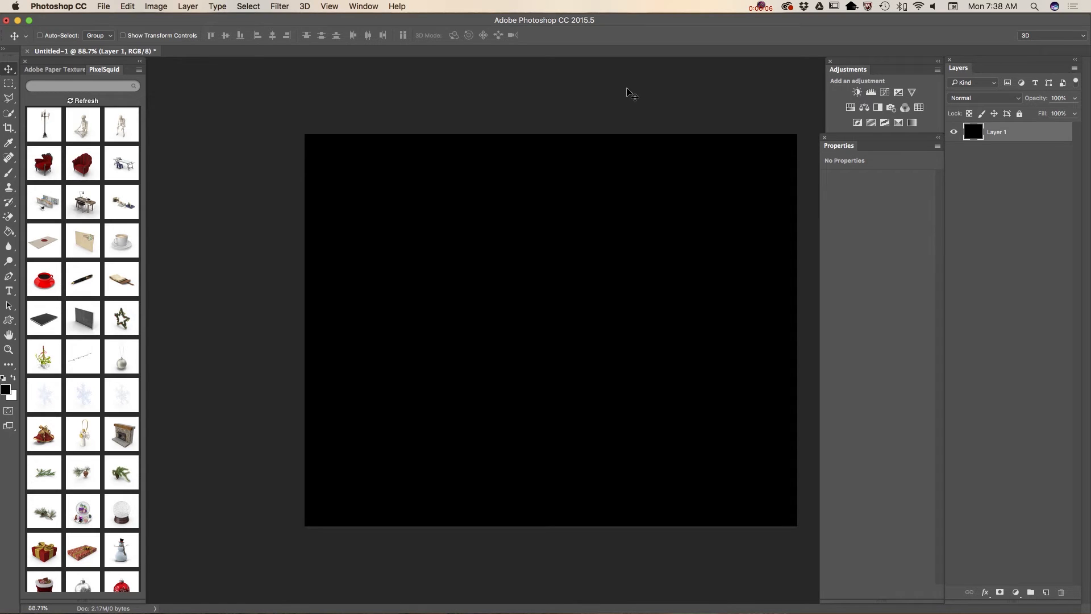
mouse_move(623, 91)
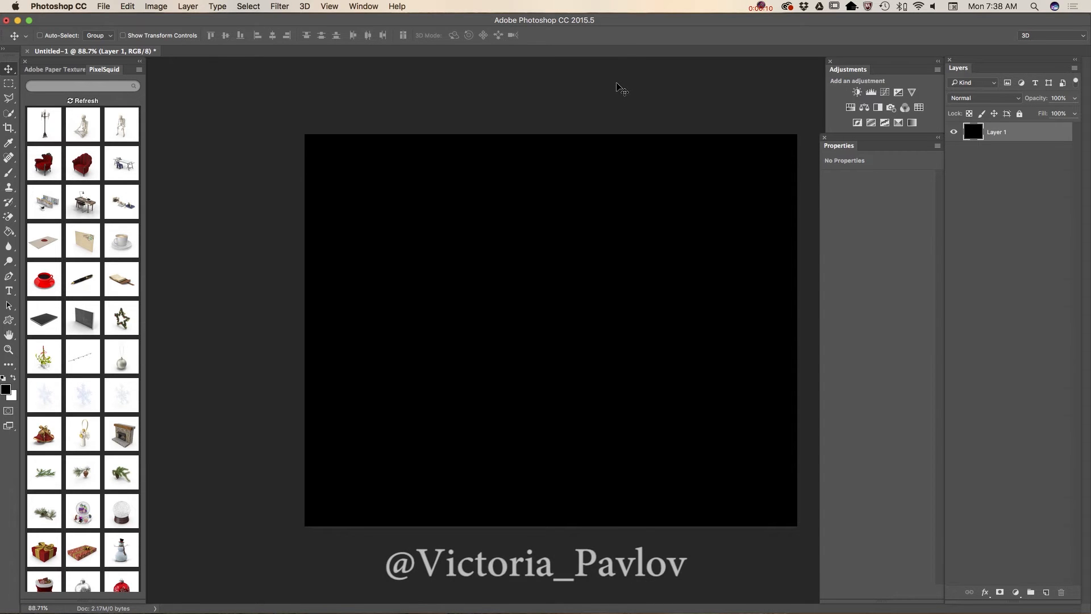
mouse_move(520, 195)
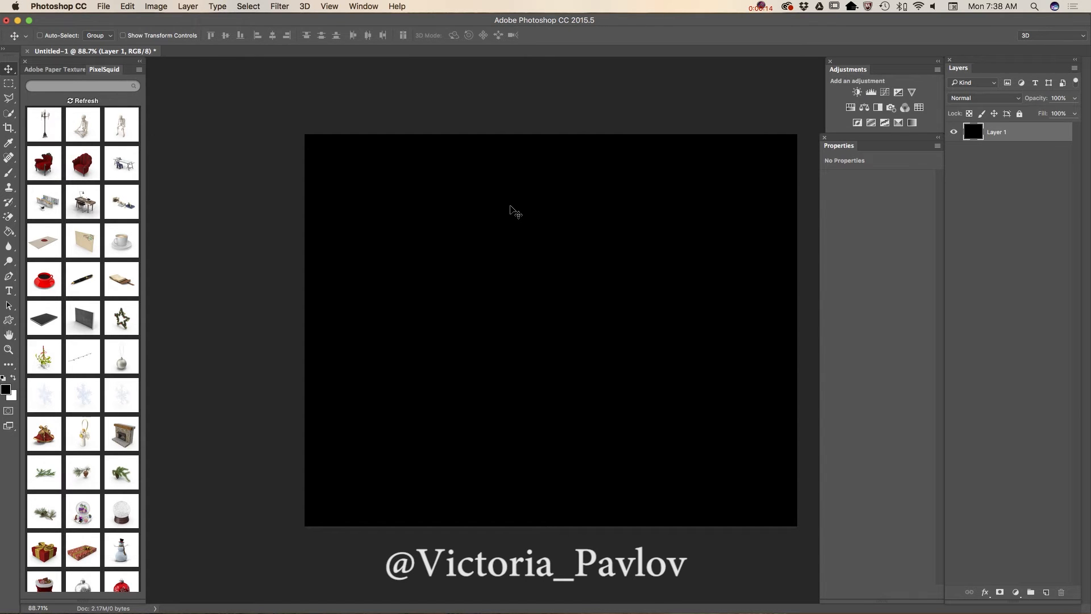
mouse_move(718, 234)
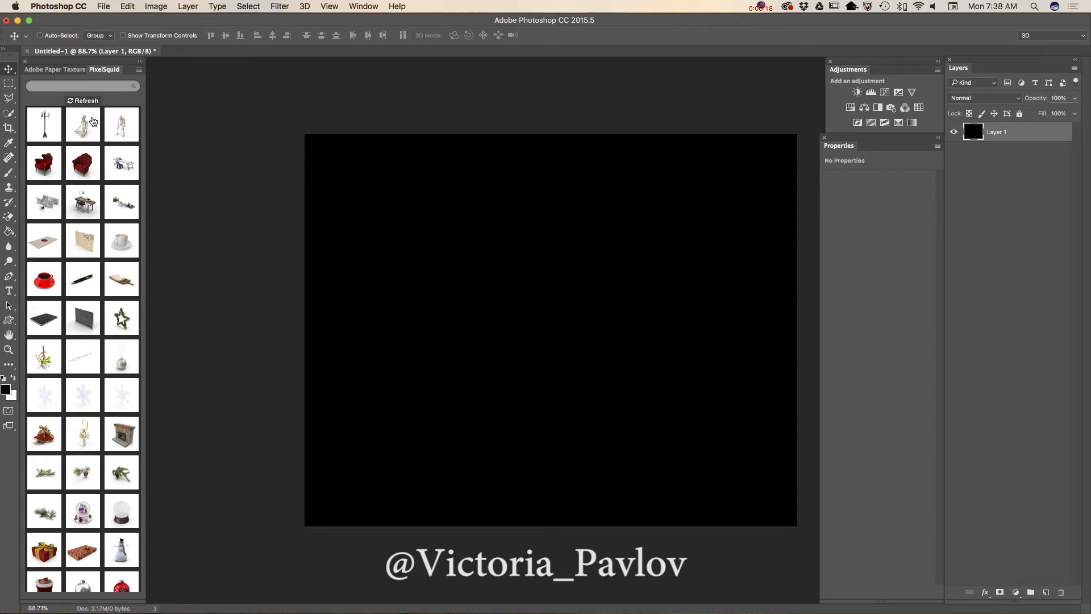
- Place the Velvet Armchair at high resolution and reposition it on the black canvas
left_click(81, 124)
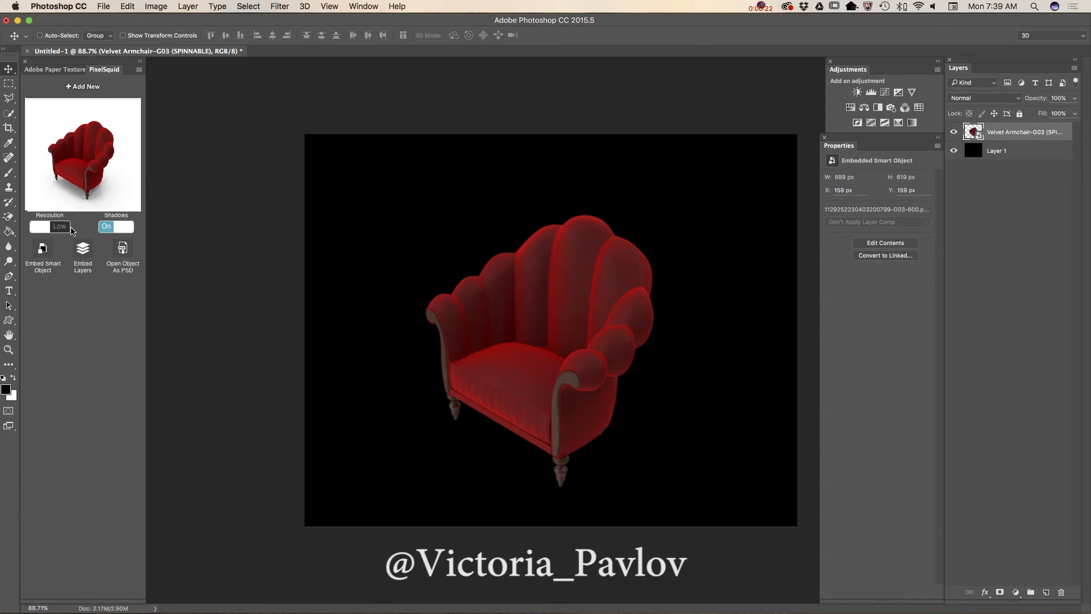
left_click(41, 227)
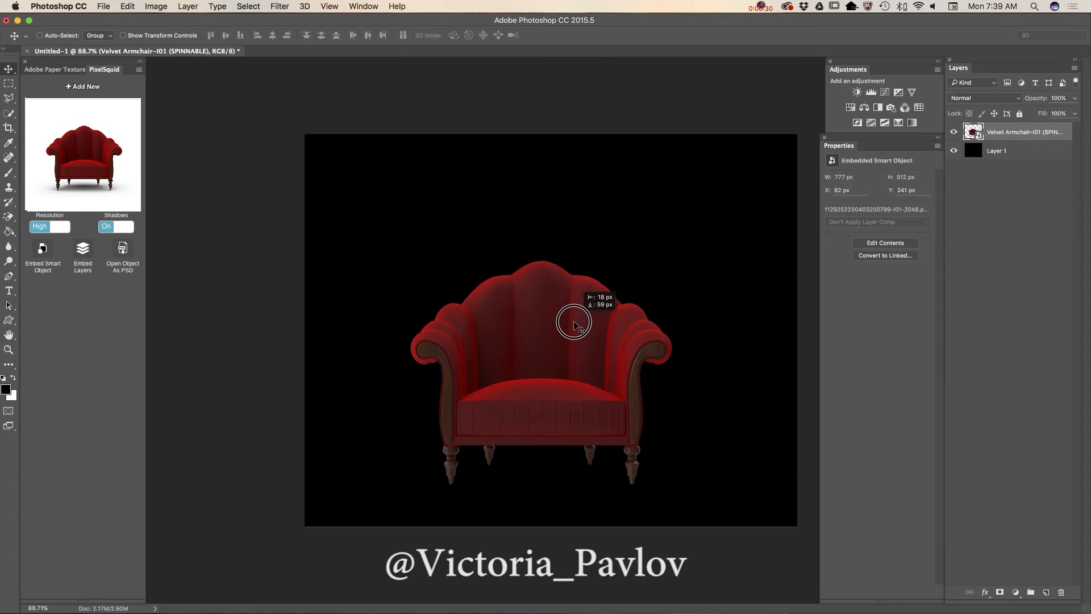
left_click_drag(573, 321, 587, 363)
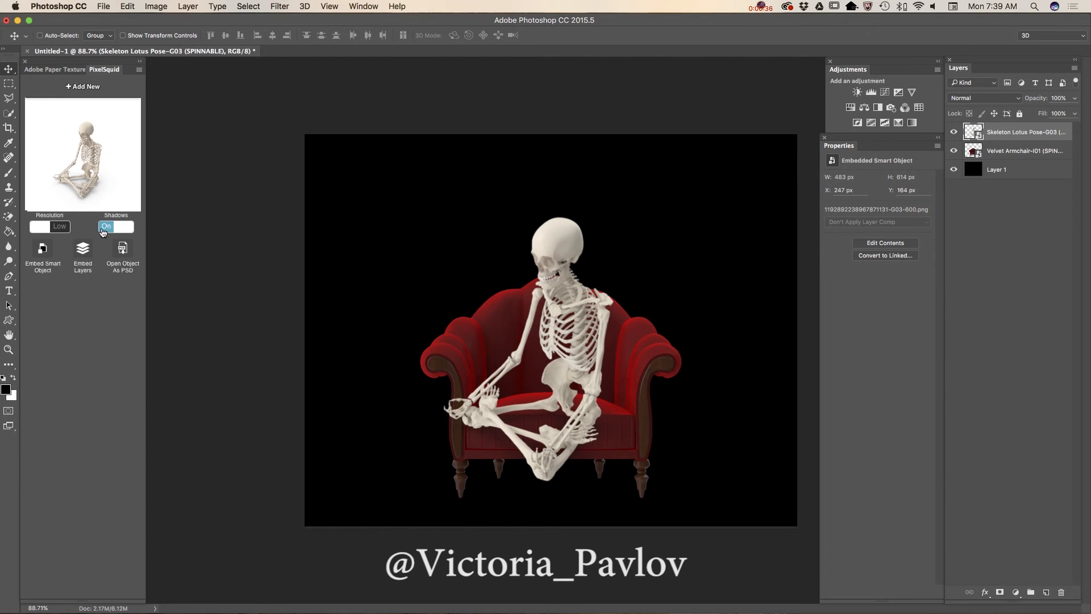
- Set the skeleton to high resolution, centre it and Free Transform it smaller to fit the chair
left_click(40, 226)
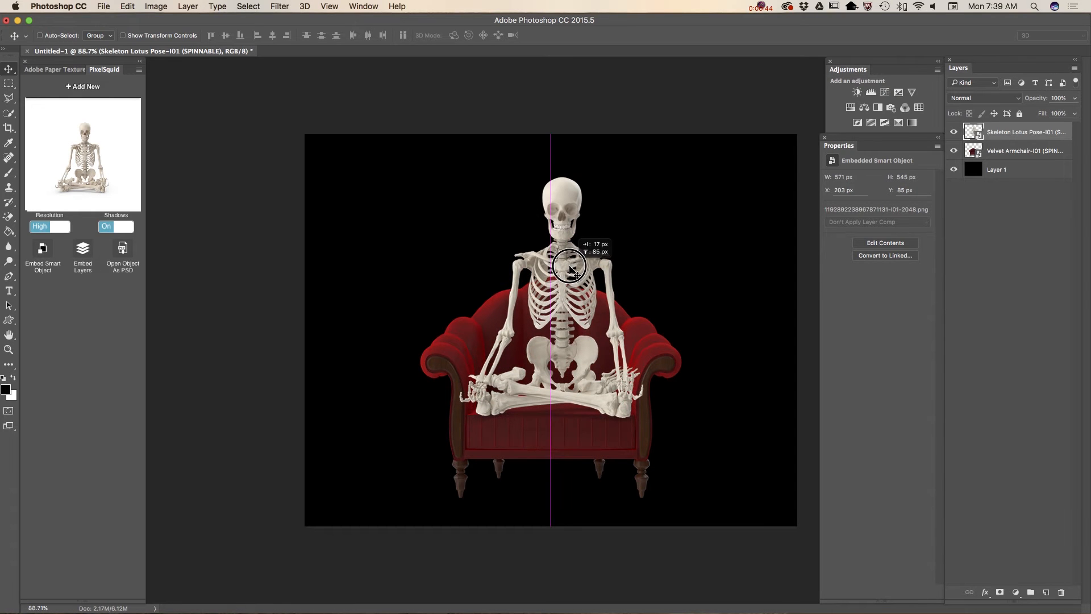
left_click(171, 5)
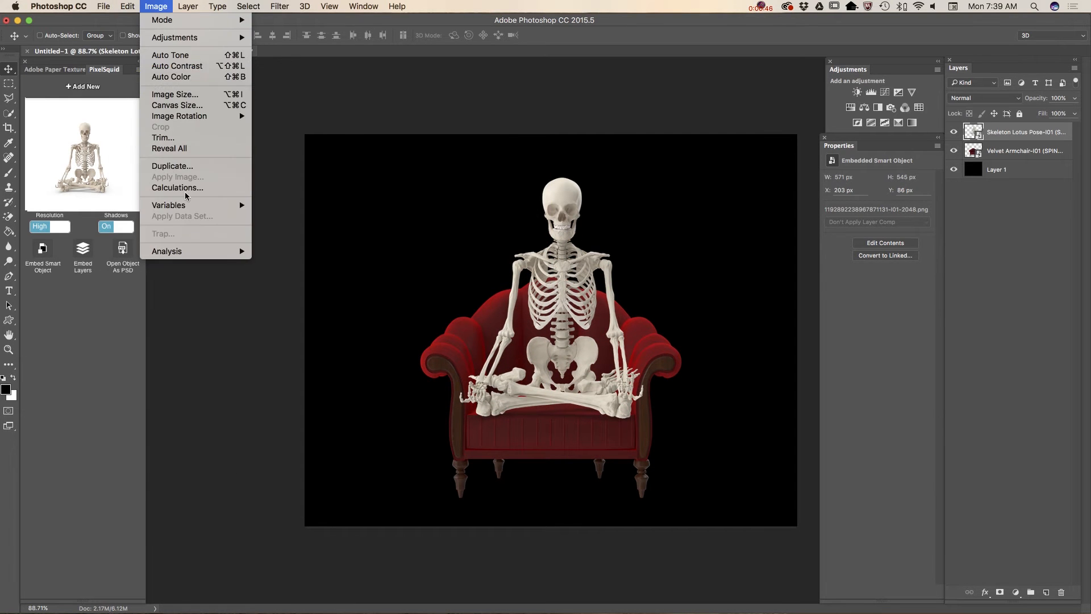
left_click(125, 7)
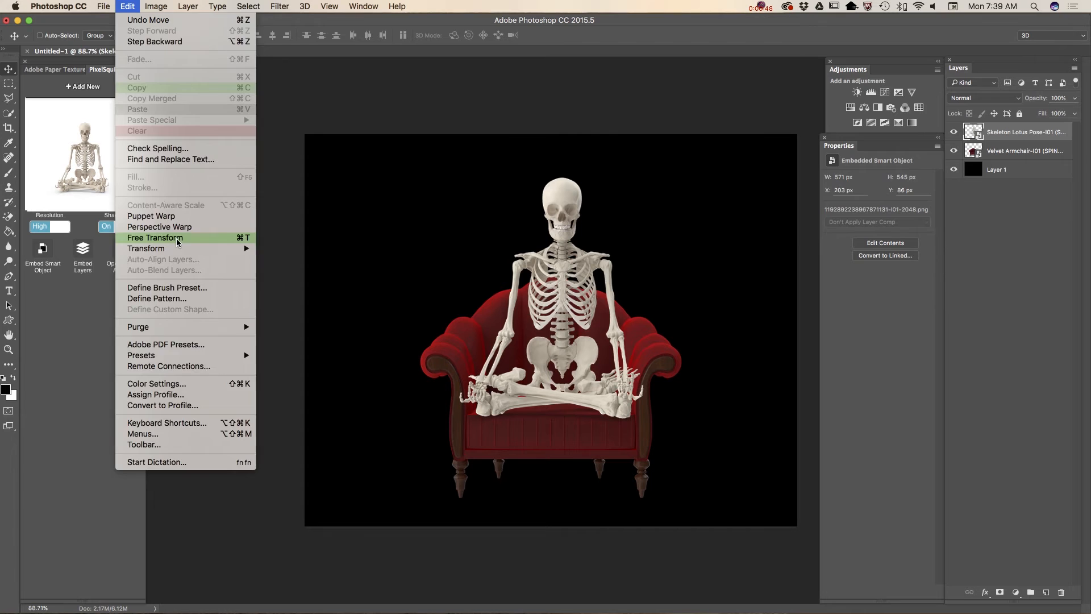
left_click(154, 238)
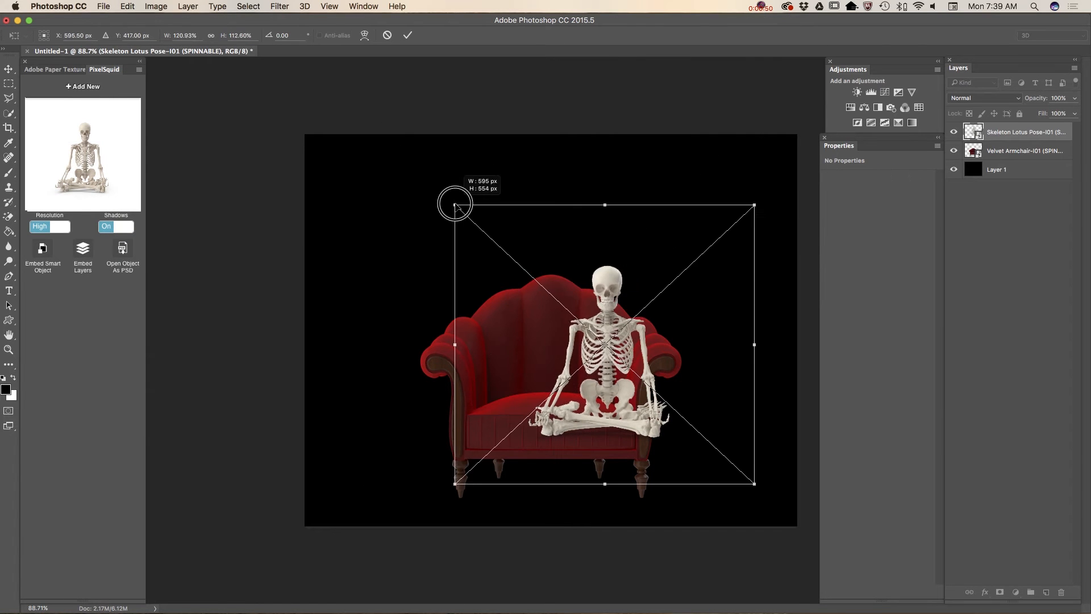
left_click_drag(456, 203, 571, 279)
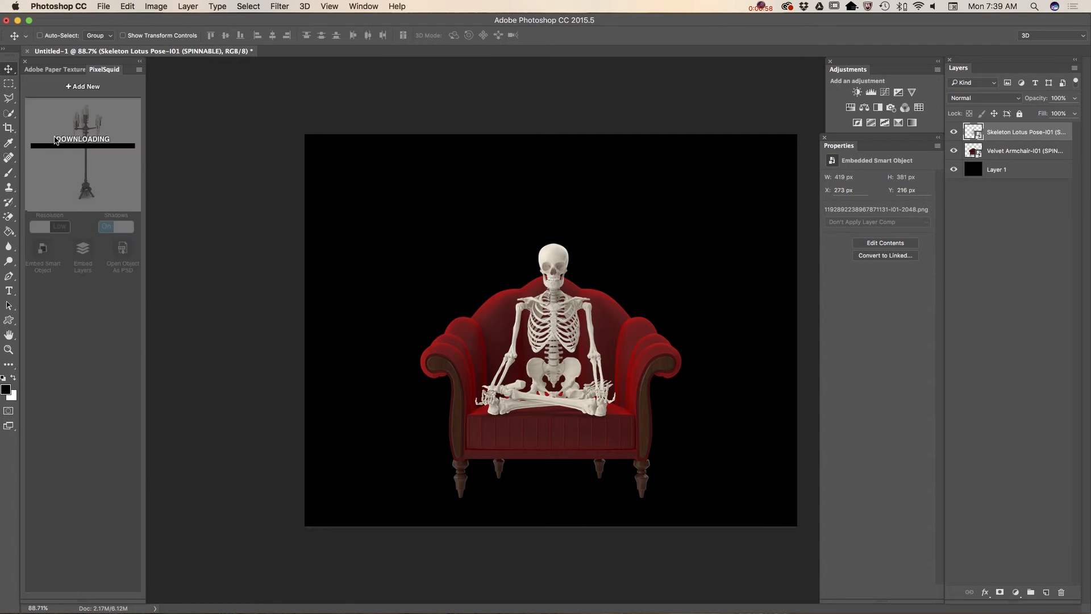
- Set the candelabra to high resolution, Free Transform it and layer it behind the chair and skeleton
left_click(56, 227)
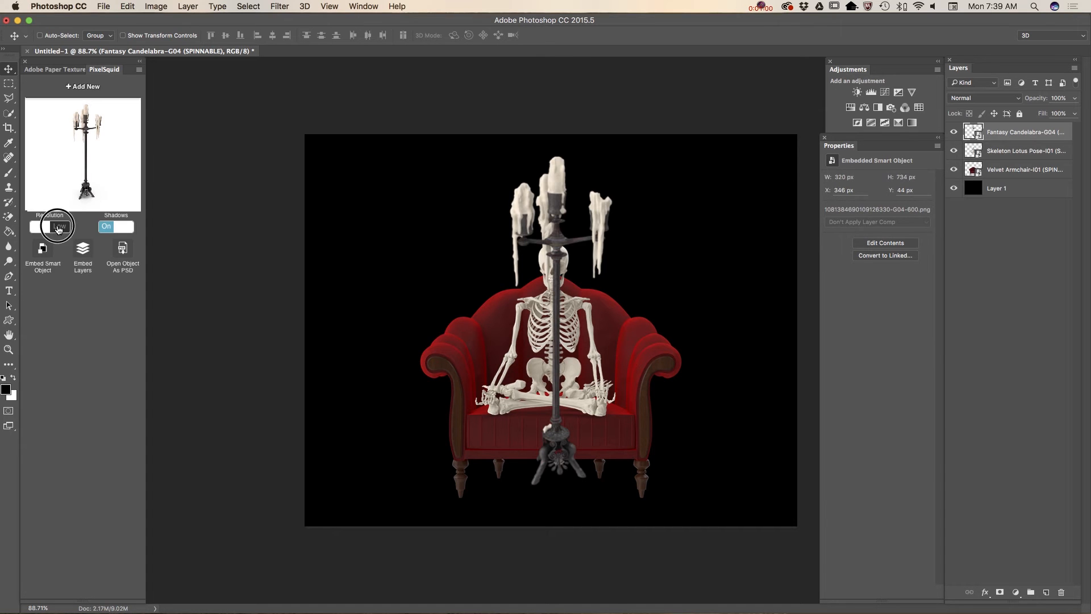
left_click(57, 226)
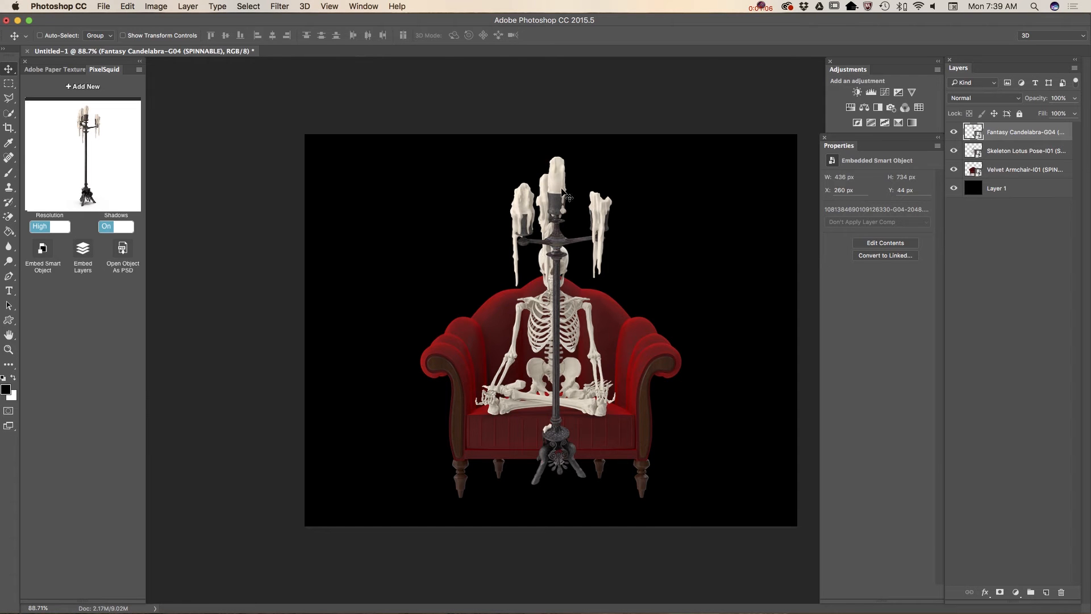
left_click(131, 6)
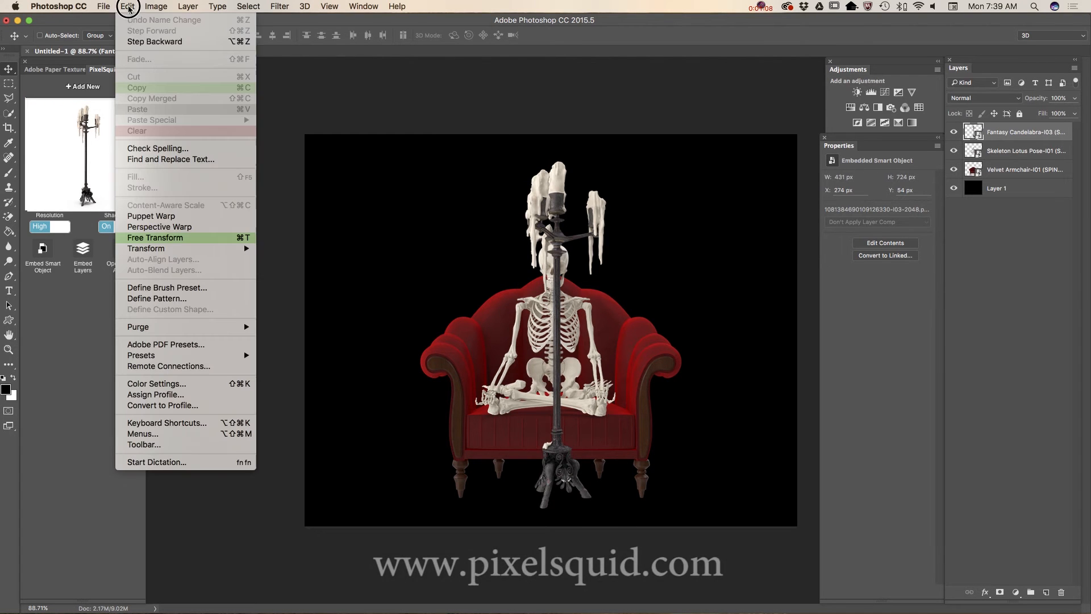
left_click(154, 238)
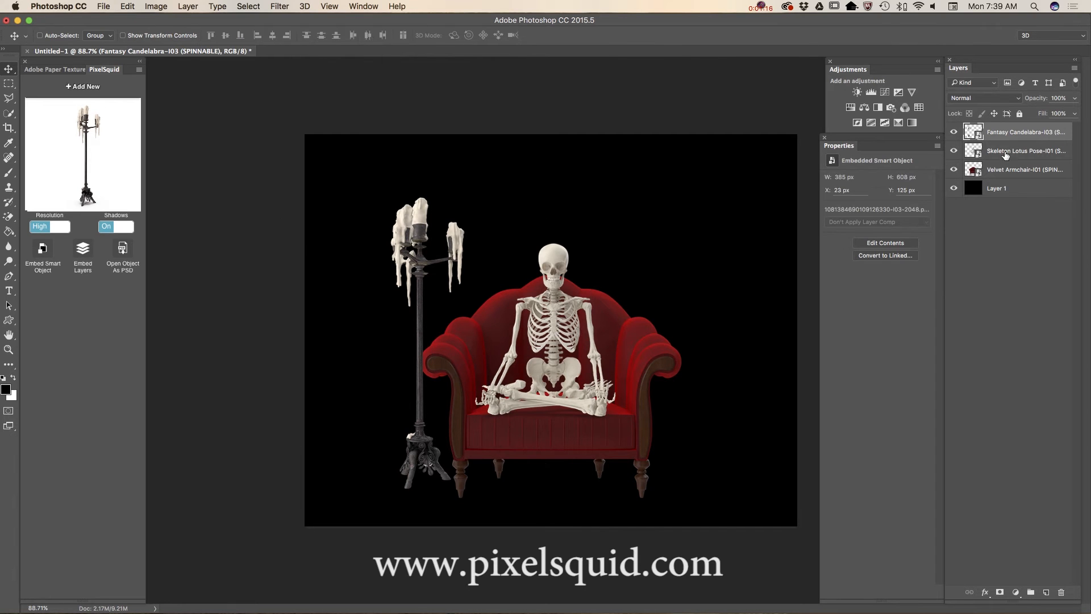
mouse_move(1035, 198)
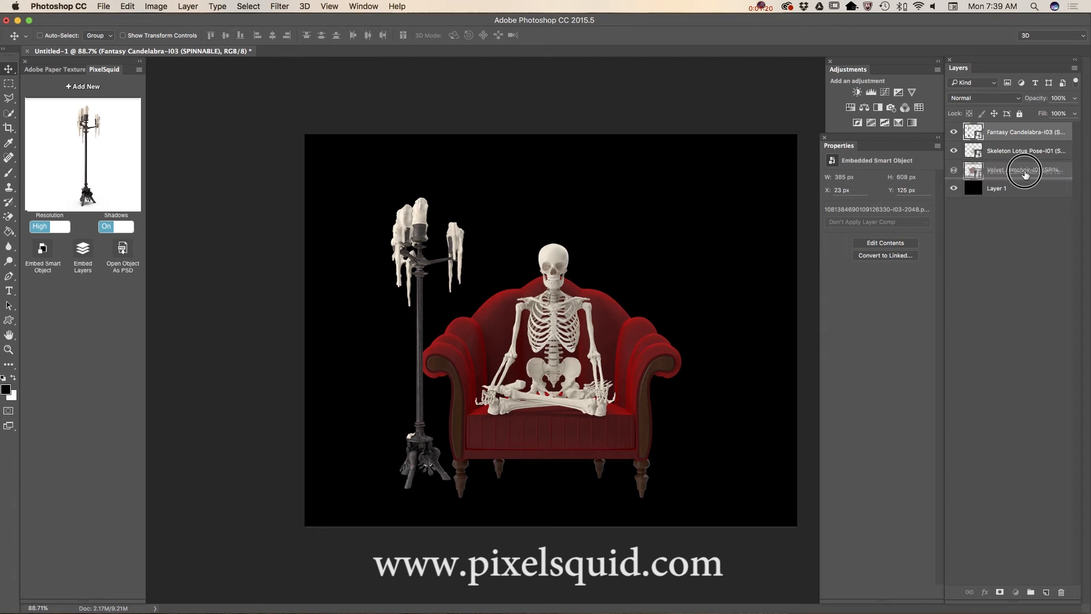
left_click_drag(1023, 132, 1023, 169)
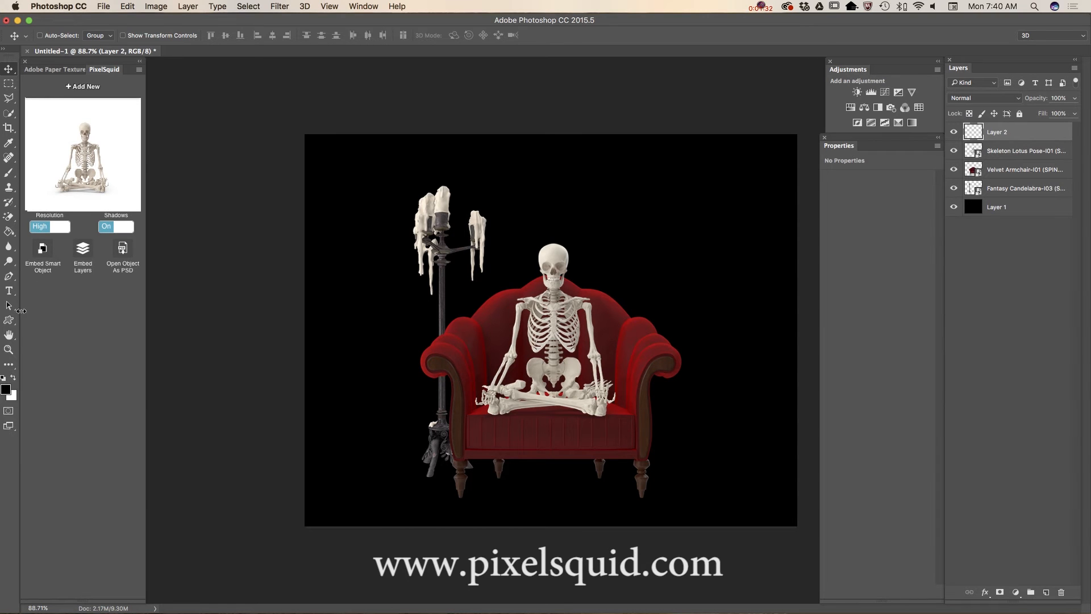
- Draw a Pen path above the right candle and render a Flame filter along it
left_click(9, 277)
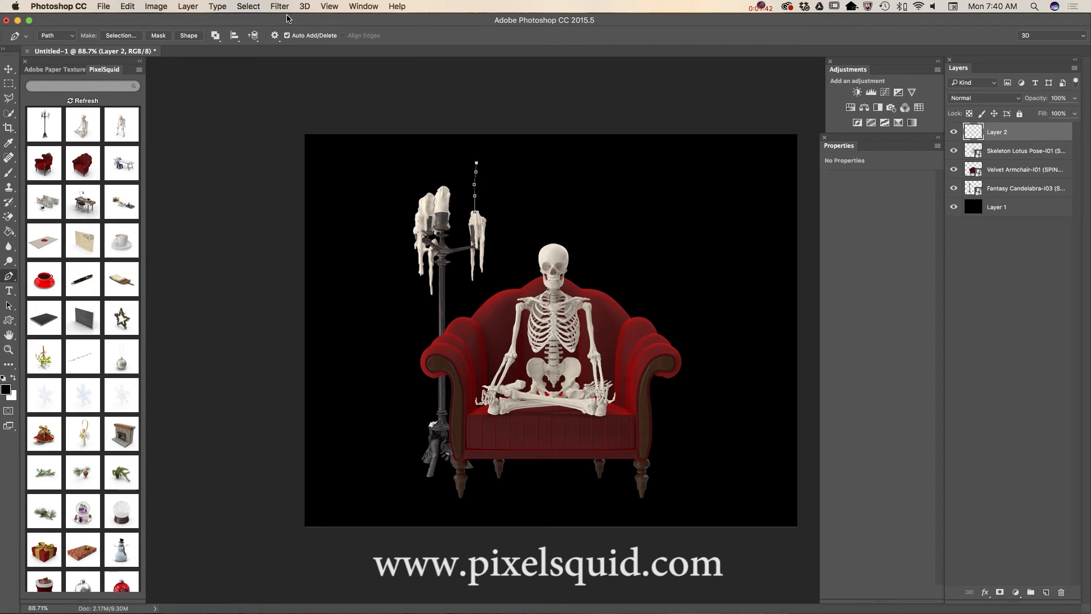
left_click(280, 6)
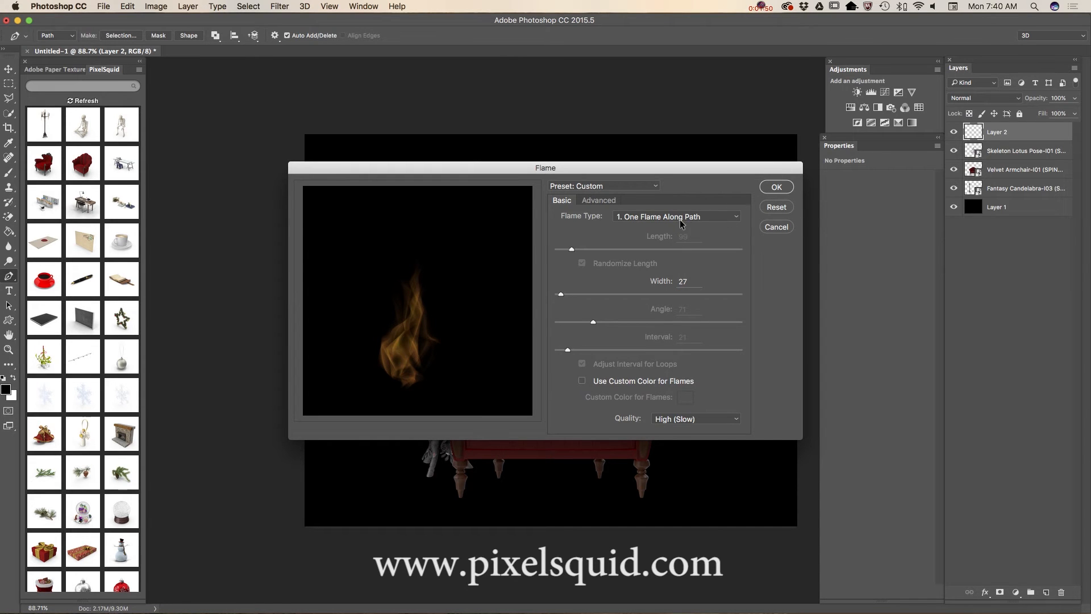
left_click(776, 226)
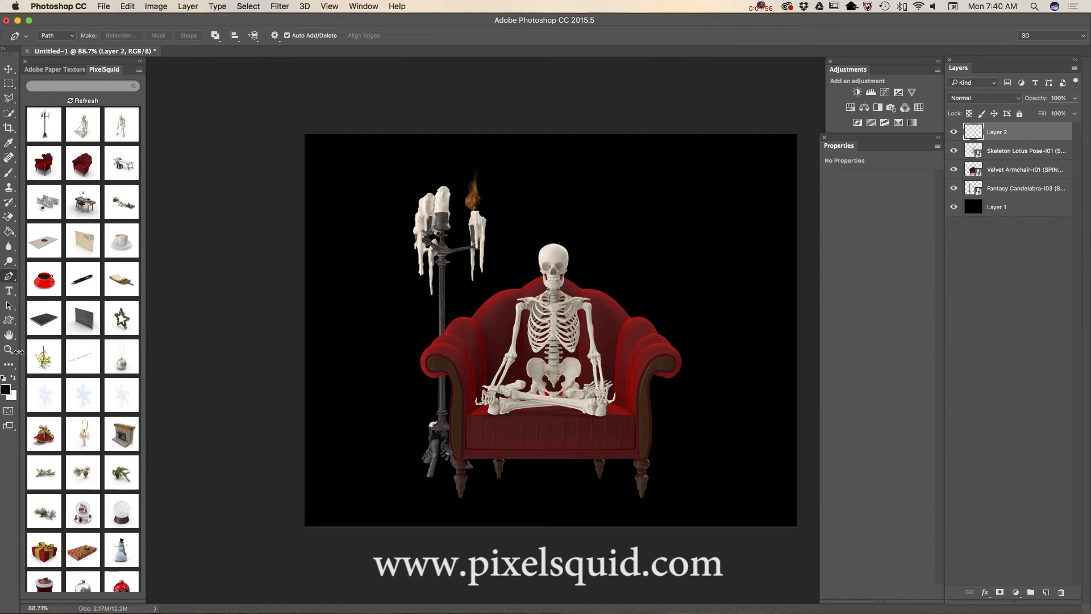
- Move the flame onto the right candle and mask its hard lower edge over the wax
left_click(532, 248)
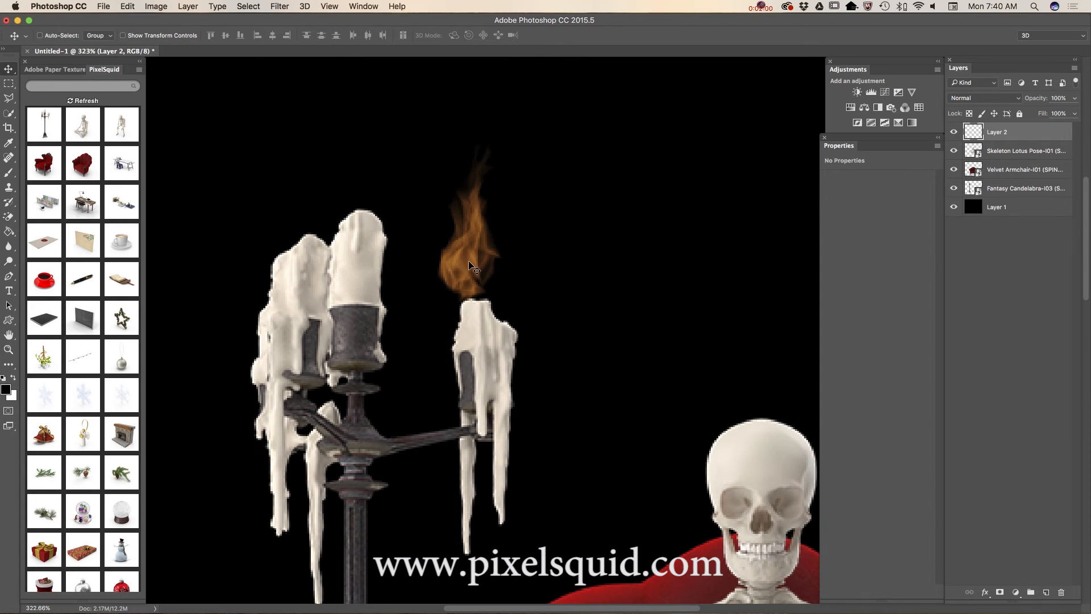
left_click_drag(477, 266, 491, 287)
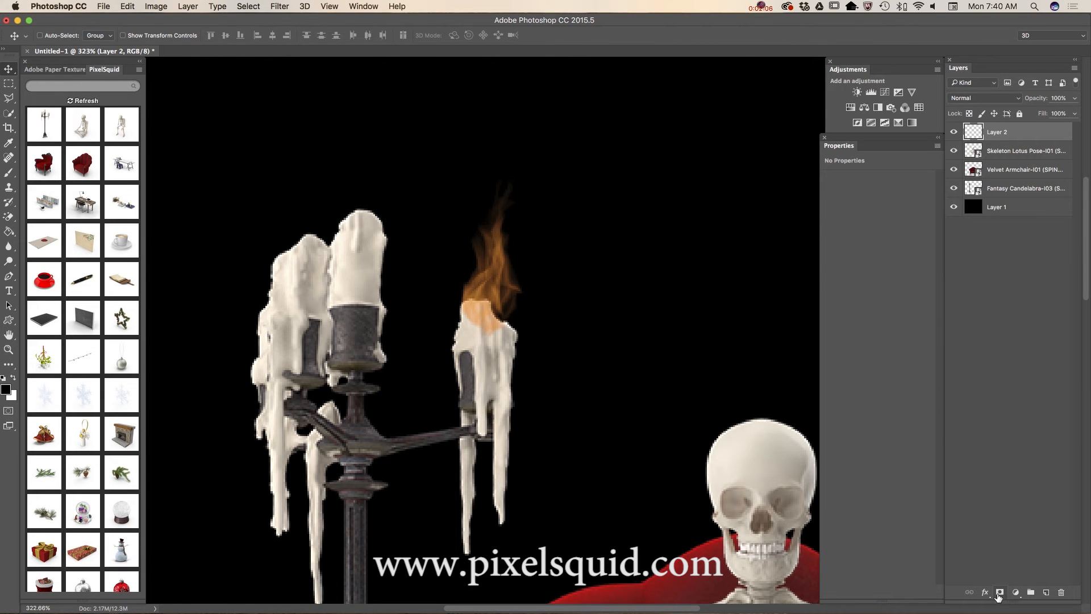
left_click(999, 593)
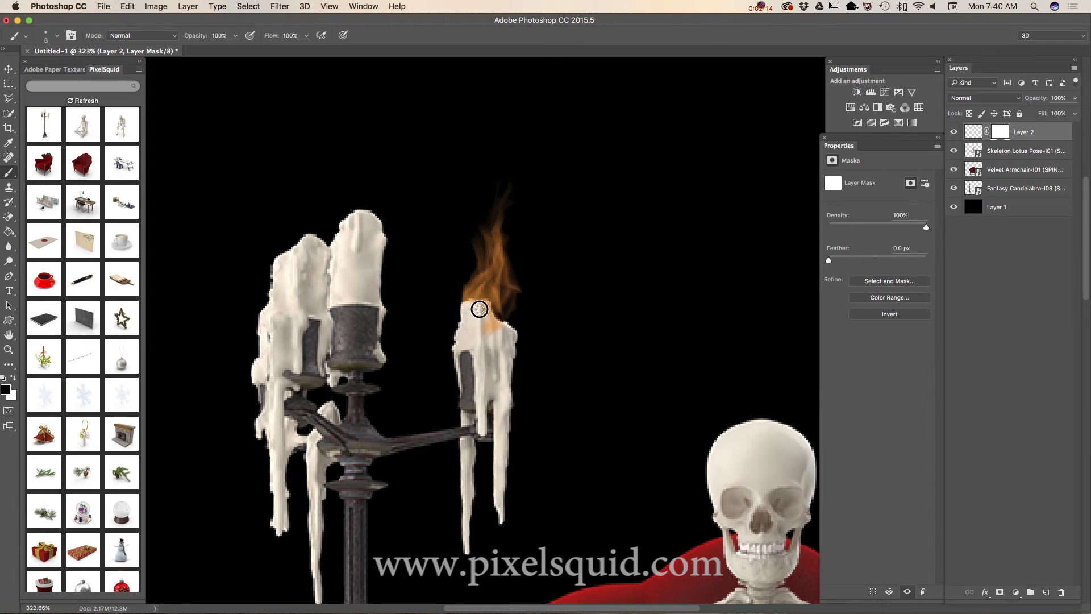
left_click_drag(479, 309, 491, 324)
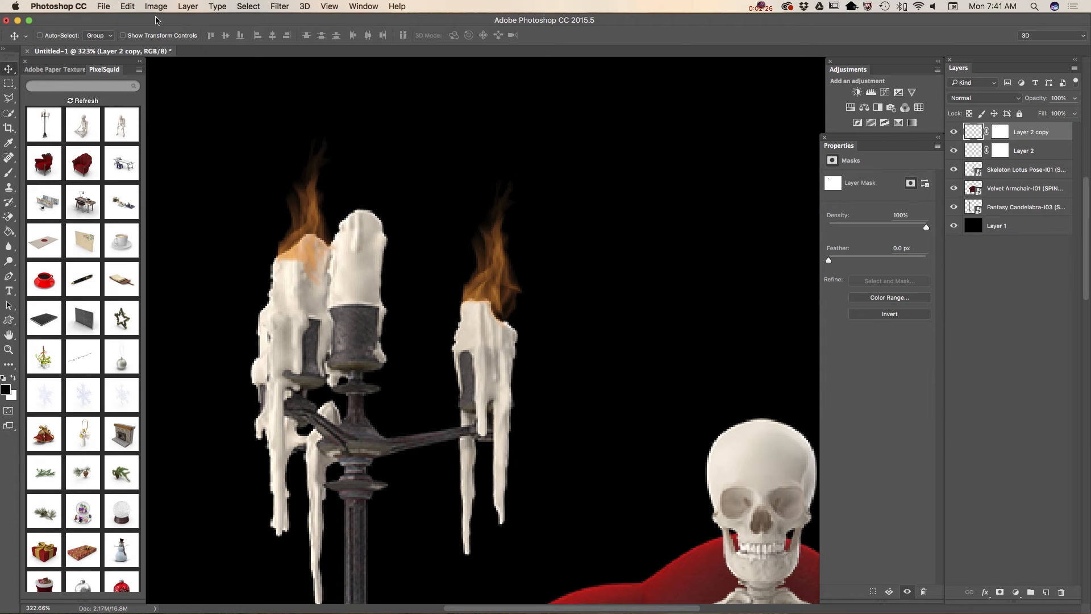
- Free Transform the copied flame shorter onto the left candle's tip, commit it and target its mask
left_click(155, 6)
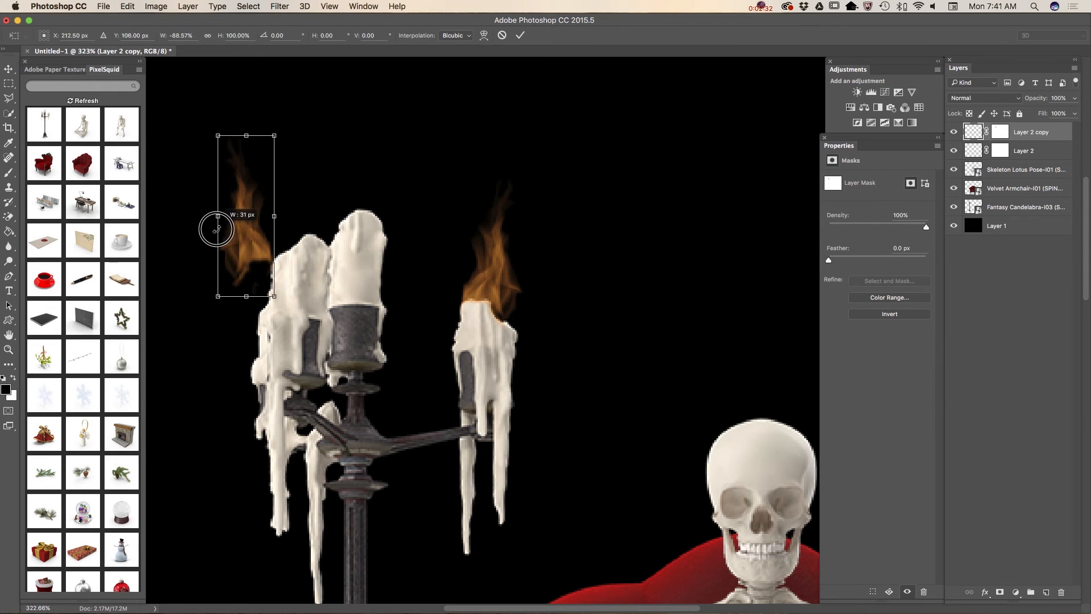
left_click_drag(217, 229, 292, 209)
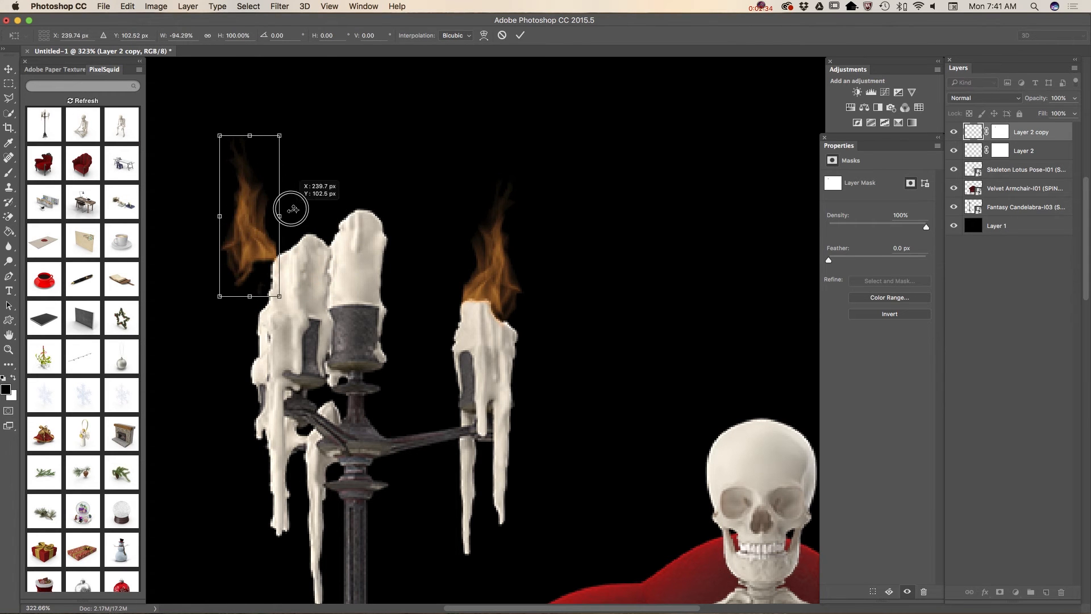
left_click_drag(250, 209, 291, 209)
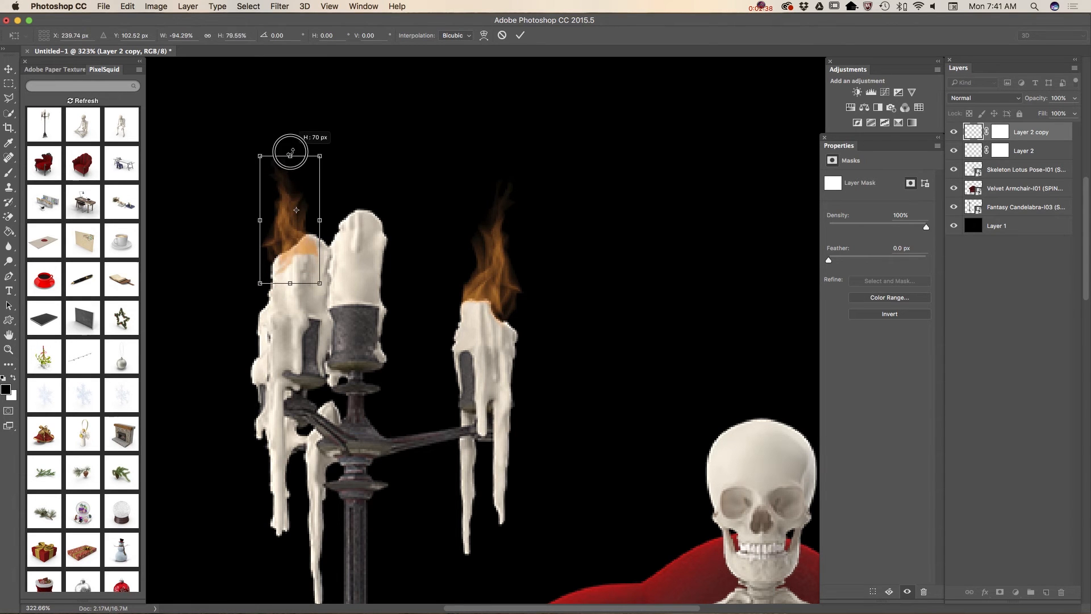
left_click_drag(289, 151, 289, 203)
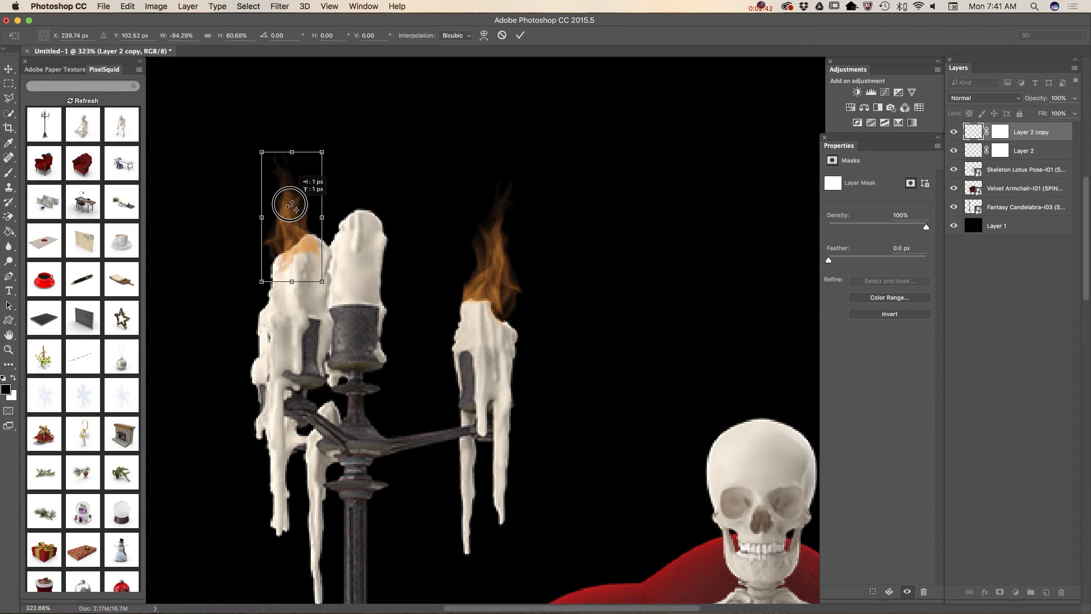
left_click(521, 36)
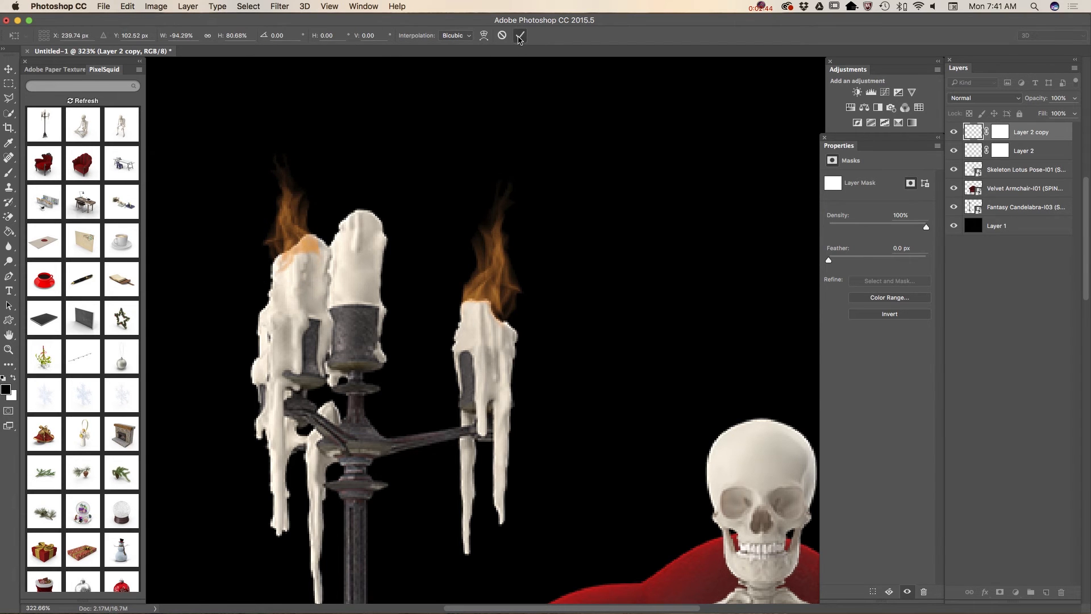
left_click(1003, 132)
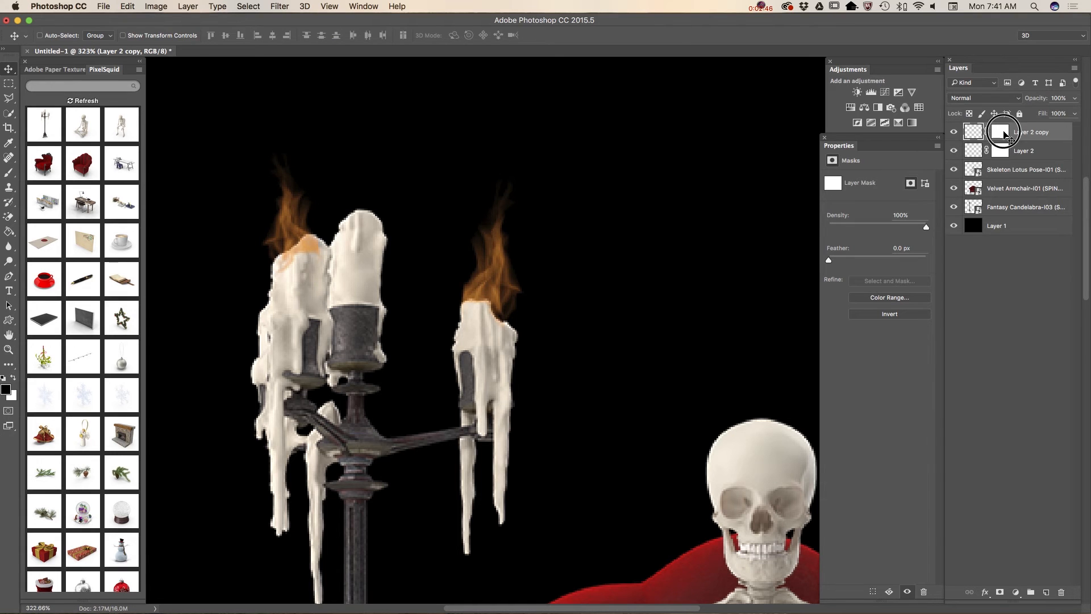
left_click(1002, 132)
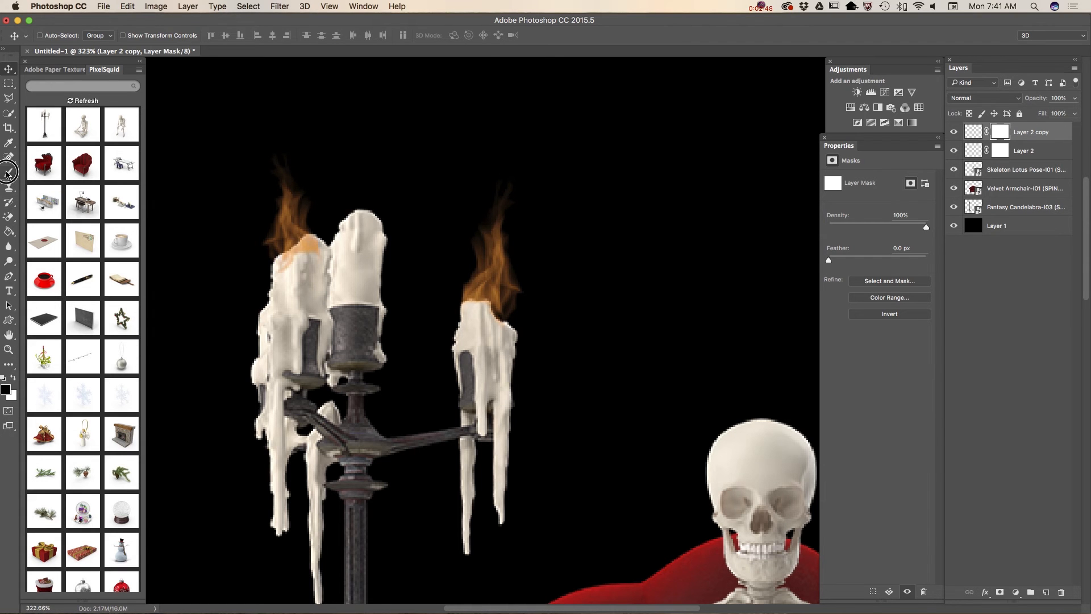
- Switch to the Brush tool to paint the left flame's mask into the wax
left_click(8, 170)
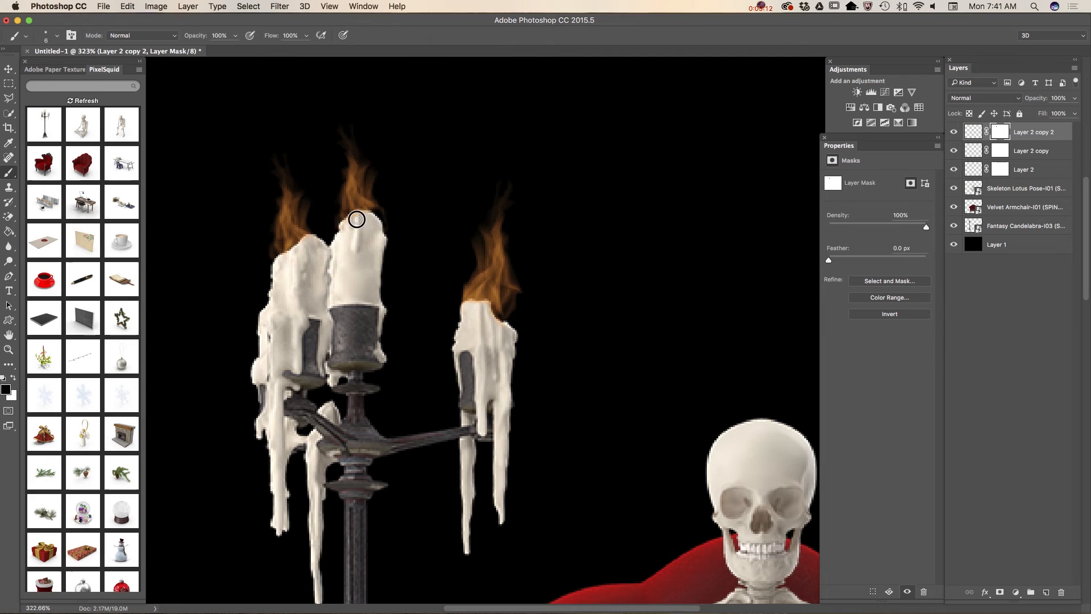
mouse_move(244, 276)
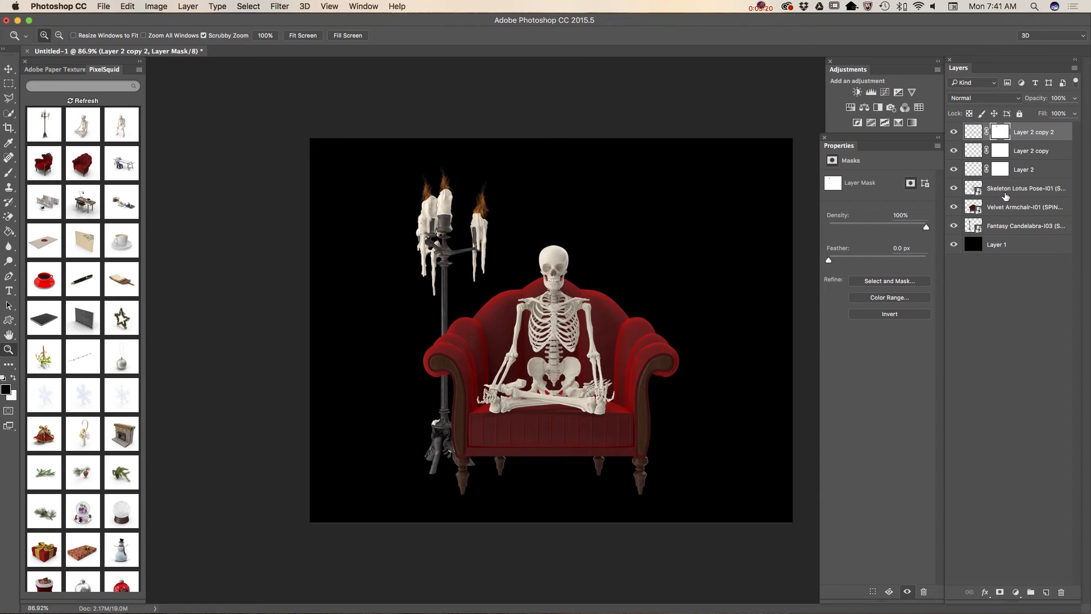
- Add an Exposure adjustment above the skeleton with Exposure -1.40 and Gamma Correction 0.75
double_click(1025, 189)
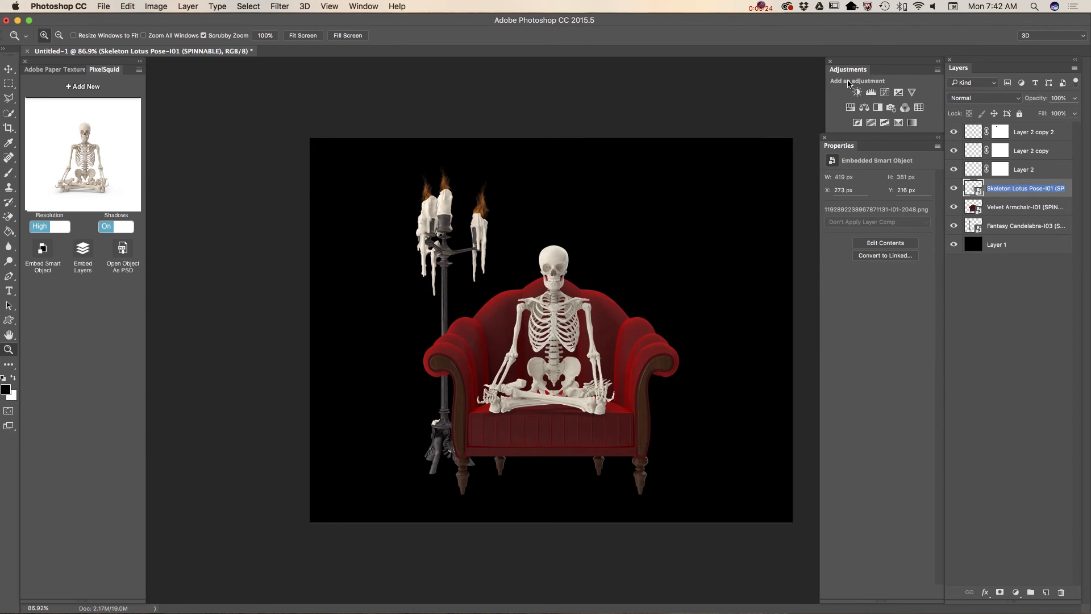
left_click(898, 92)
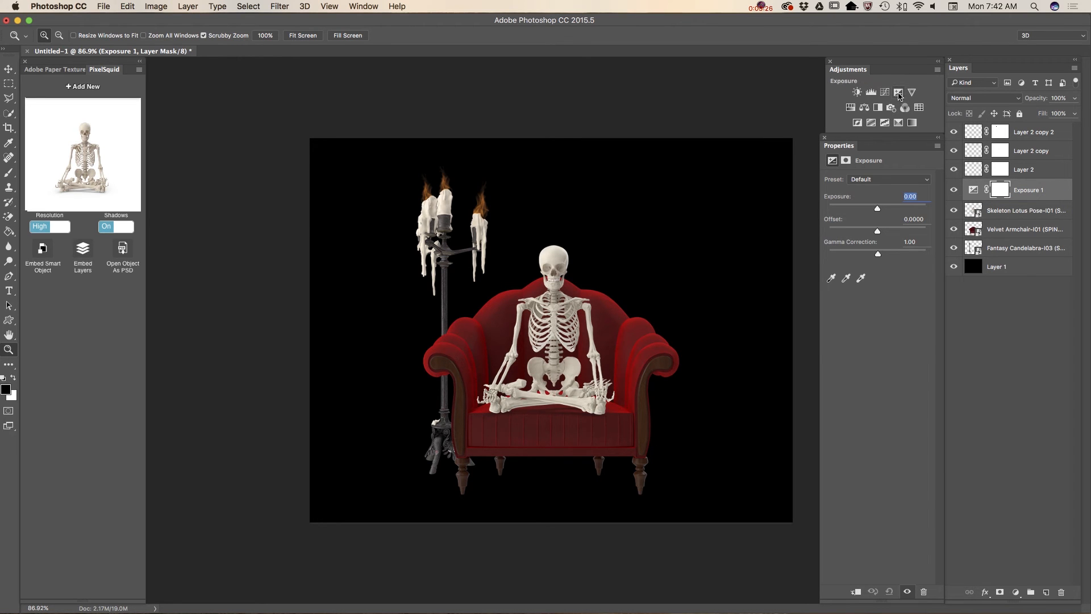
left_click_drag(877, 208, 875, 208)
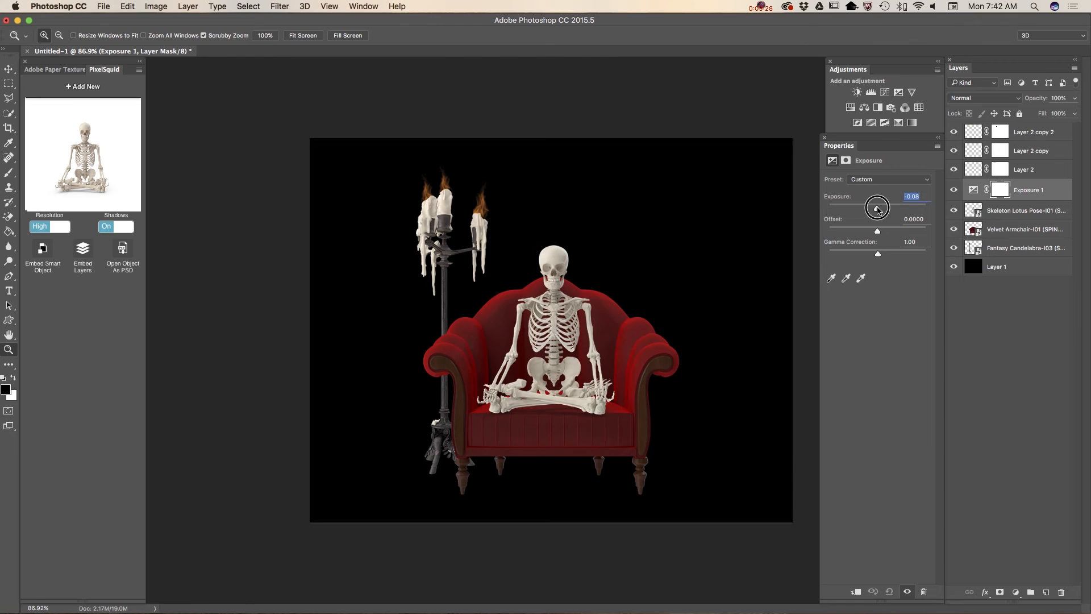
left_click_drag(877, 208, 867, 209)
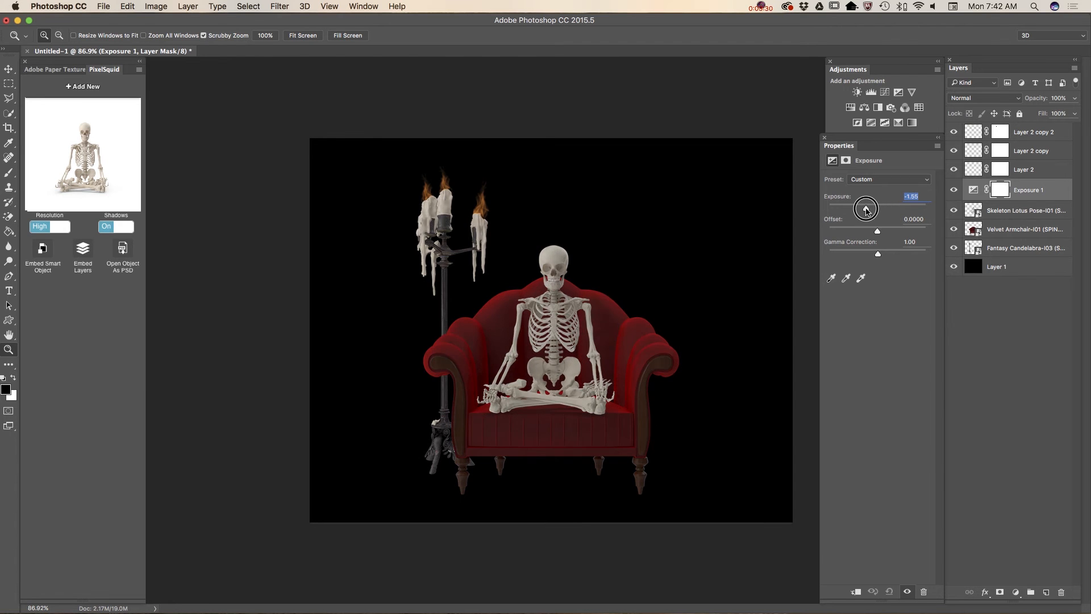
left_click_drag(866, 209, 867, 209)
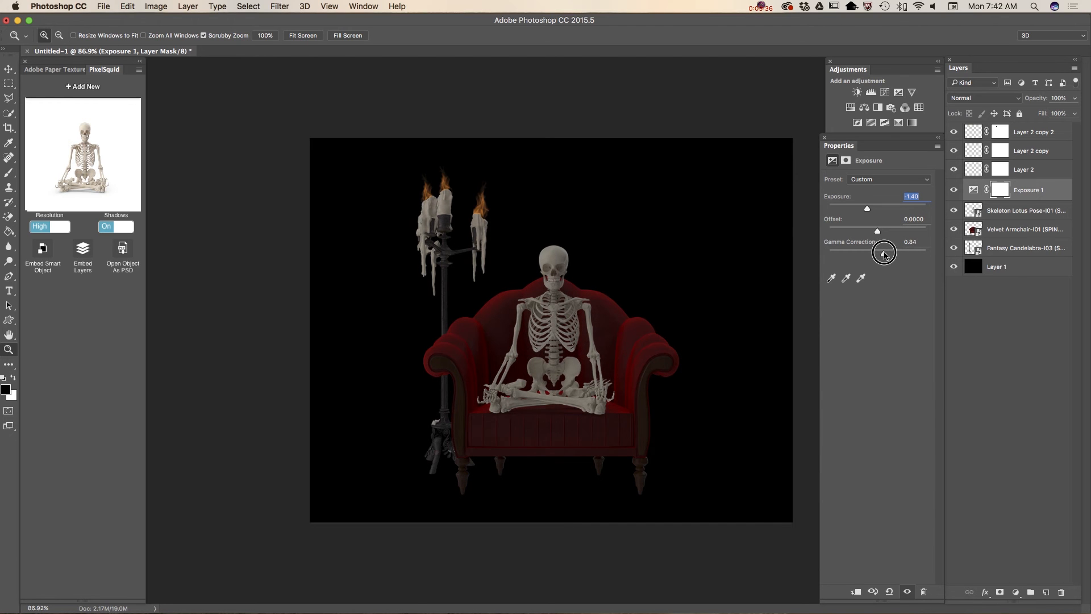
left_click_drag(884, 253, 886, 253)
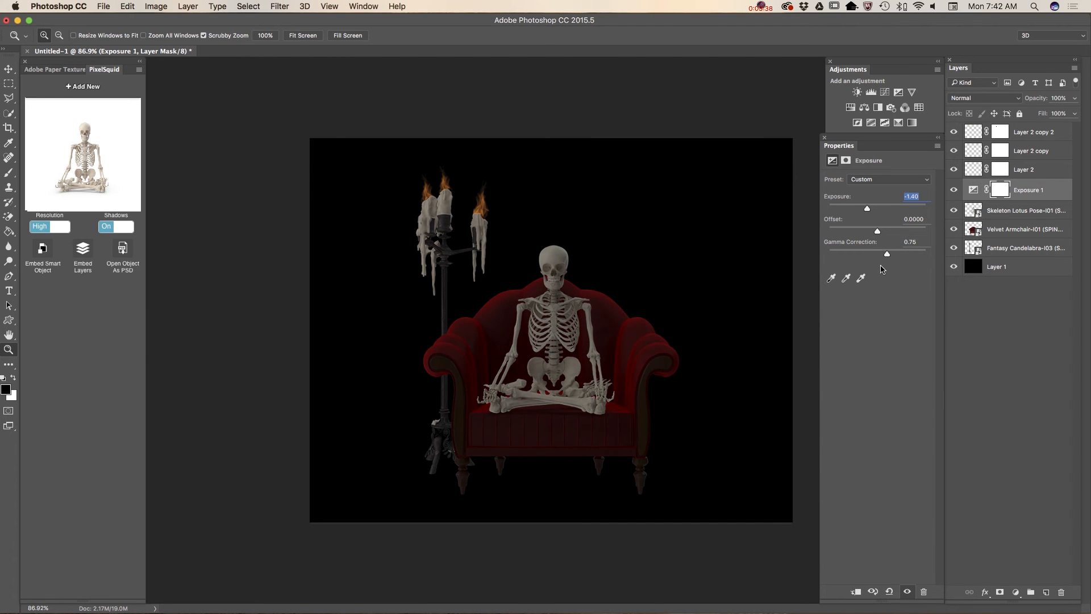
mouse_move(505, 231)
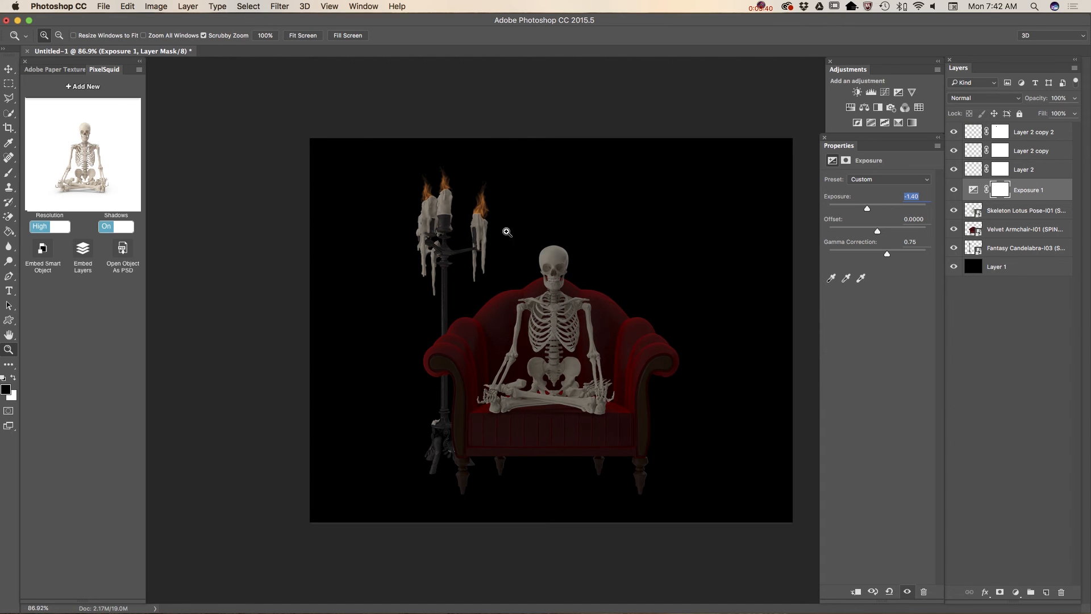
mouse_move(461, 212)
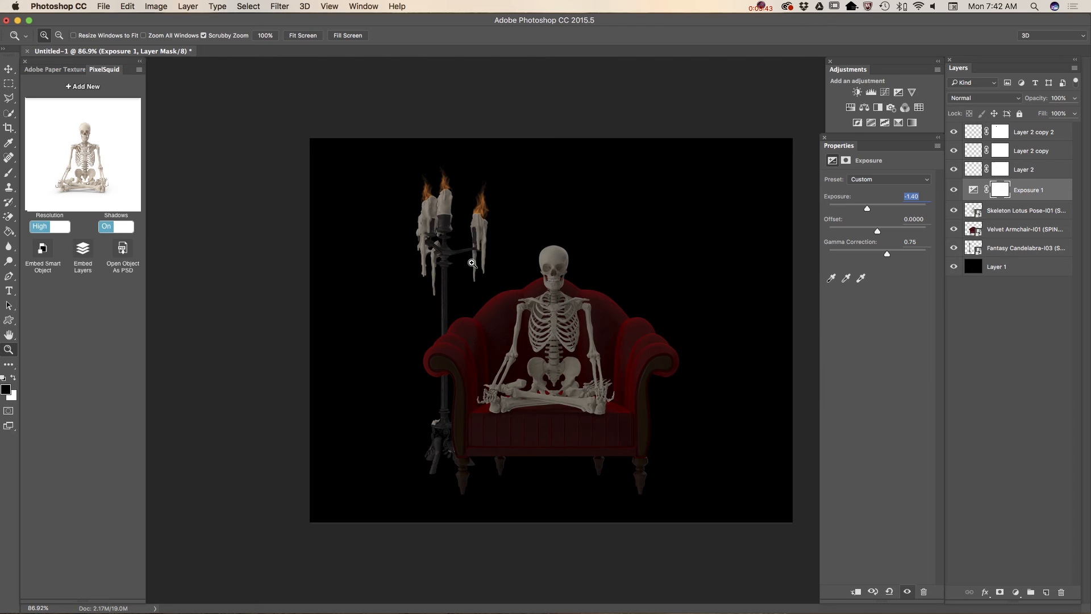
mouse_move(495, 224)
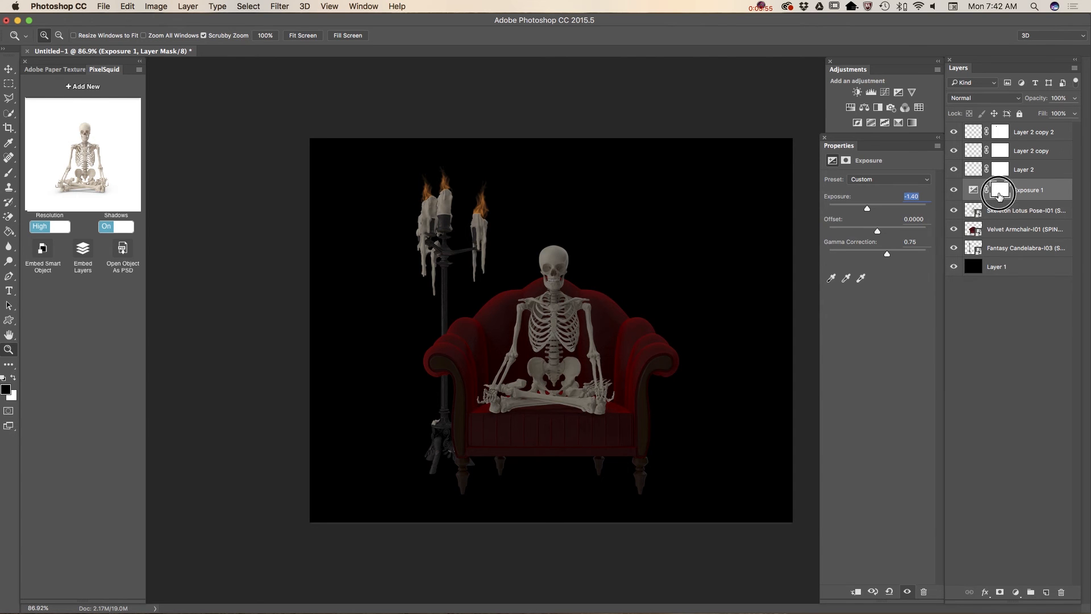
- Target the Exposure 1 mask with the Gradient tool and lower its opacity to about 13%
left_click(1001, 188)
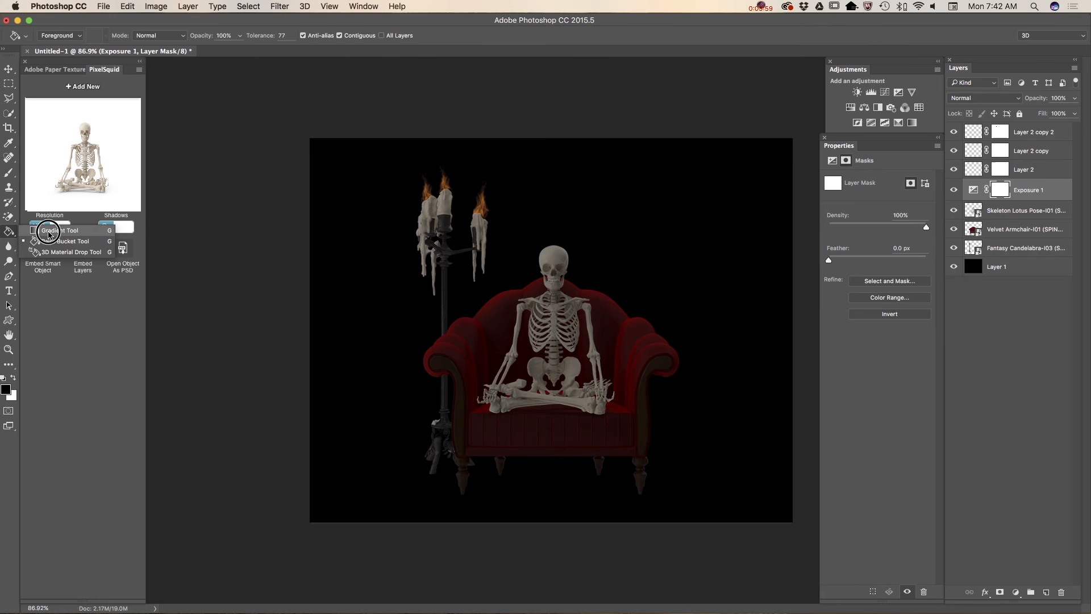
left_click(55, 230)
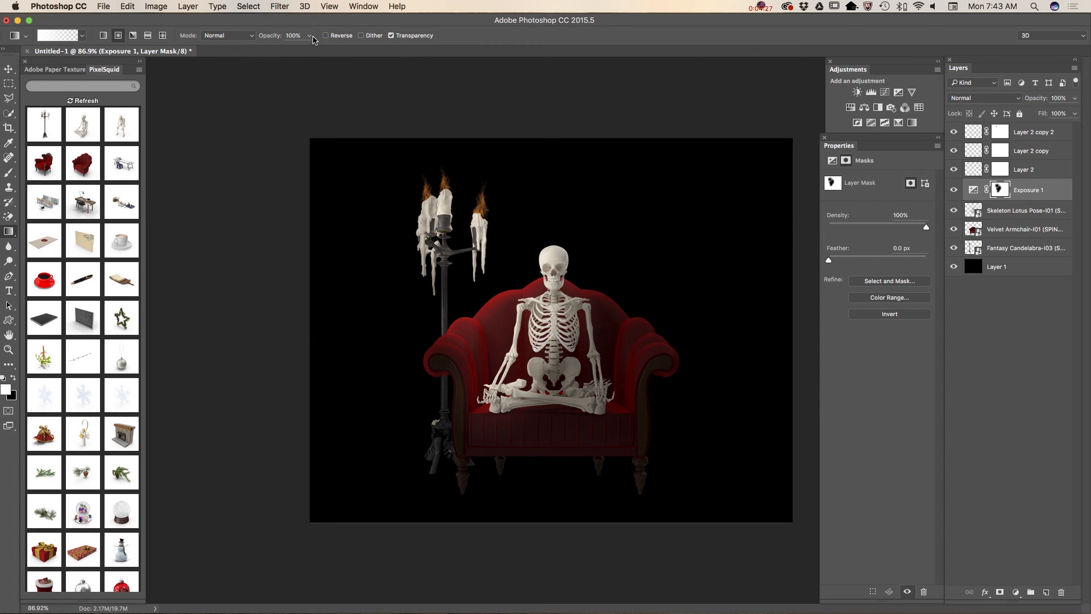
left_click_drag(312, 54, 278, 53)
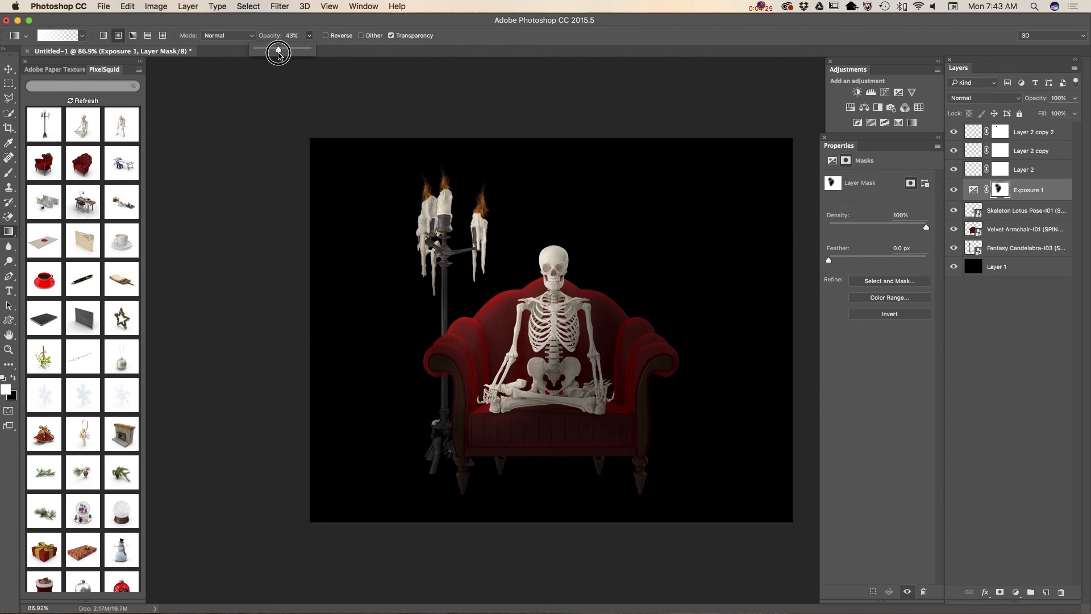
left_click_drag(277, 53, 269, 54)
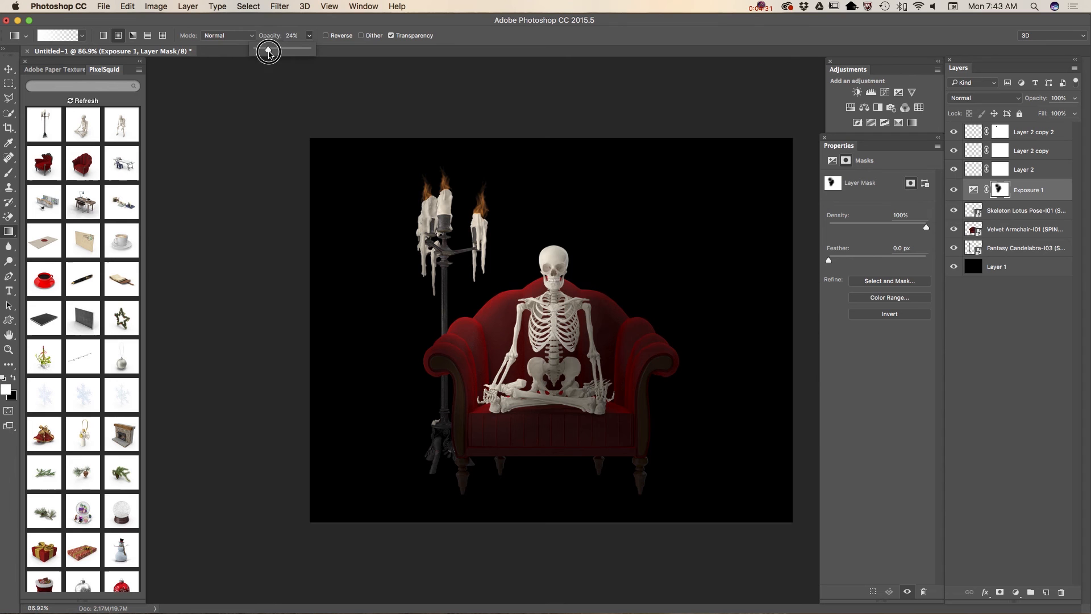
left_click_drag(269, 49, 263, 49)
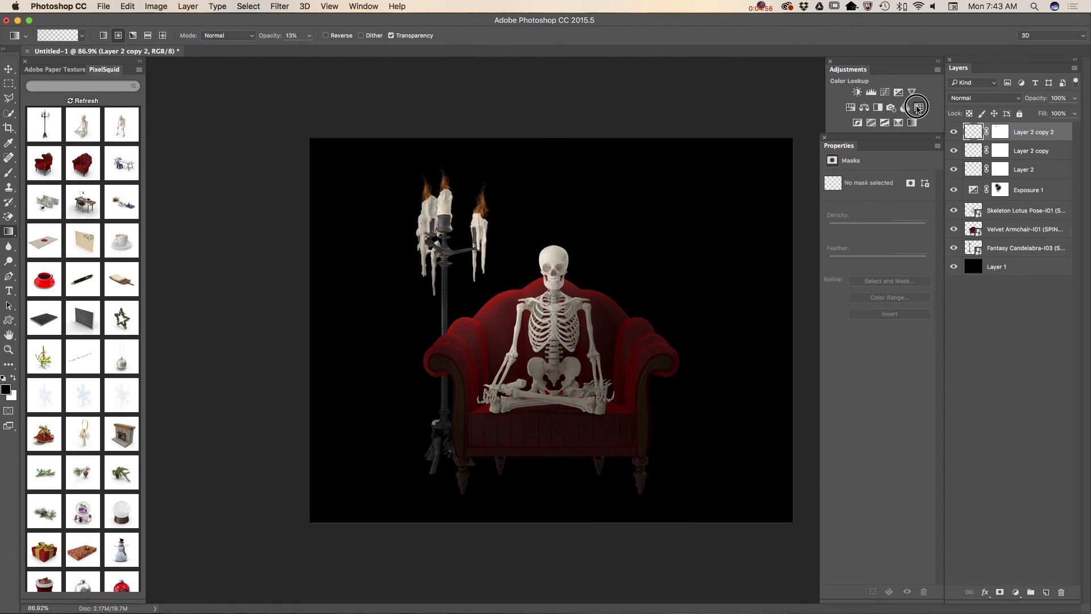
- Add a Color Lookup adjustment with FallColors.look at about 43% layer opacity
left_click(915, 107)
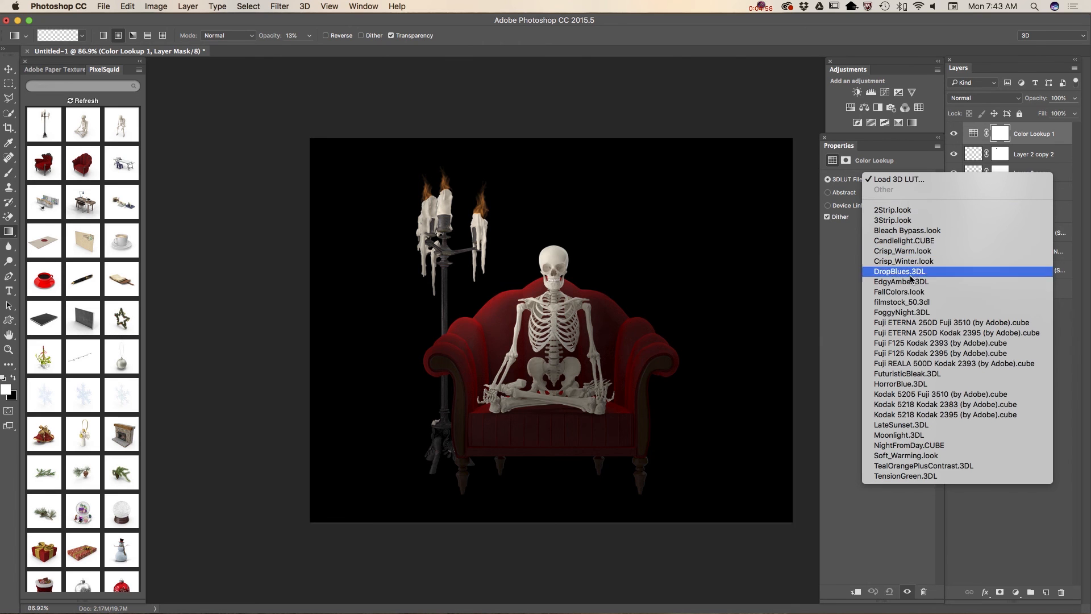
left_click(898, 291)
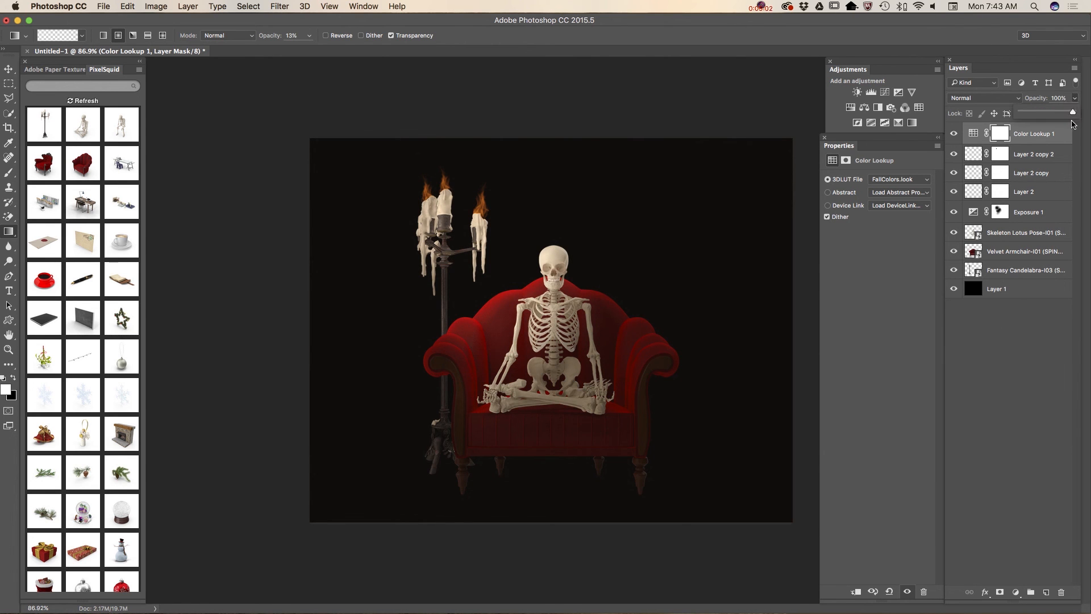
left_click_drag(1072, 113, 1019, 112)
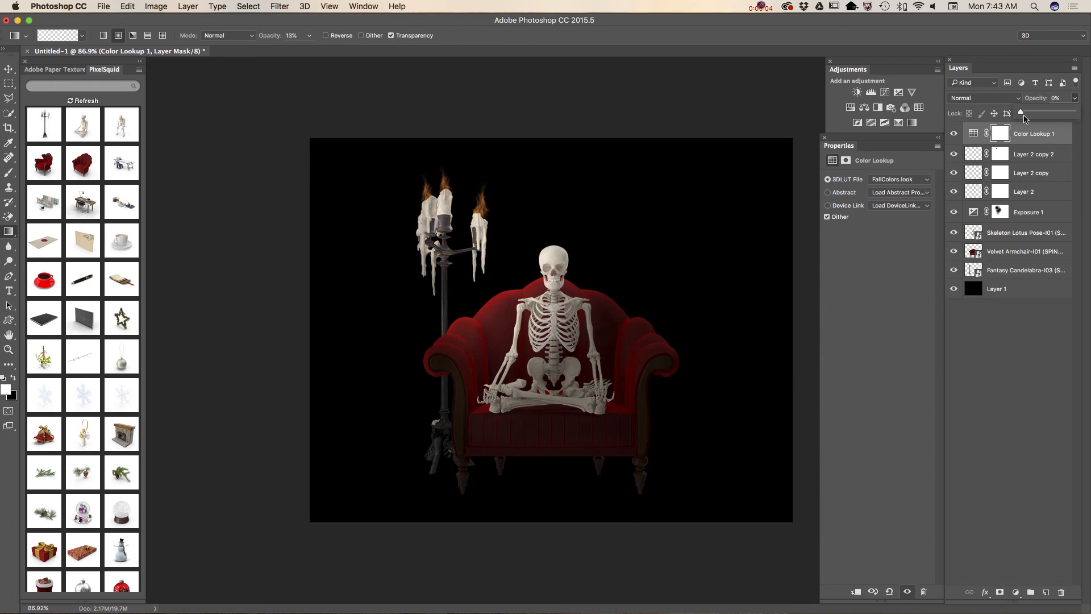
left_click_drag(1020, 113, 1040, 116)
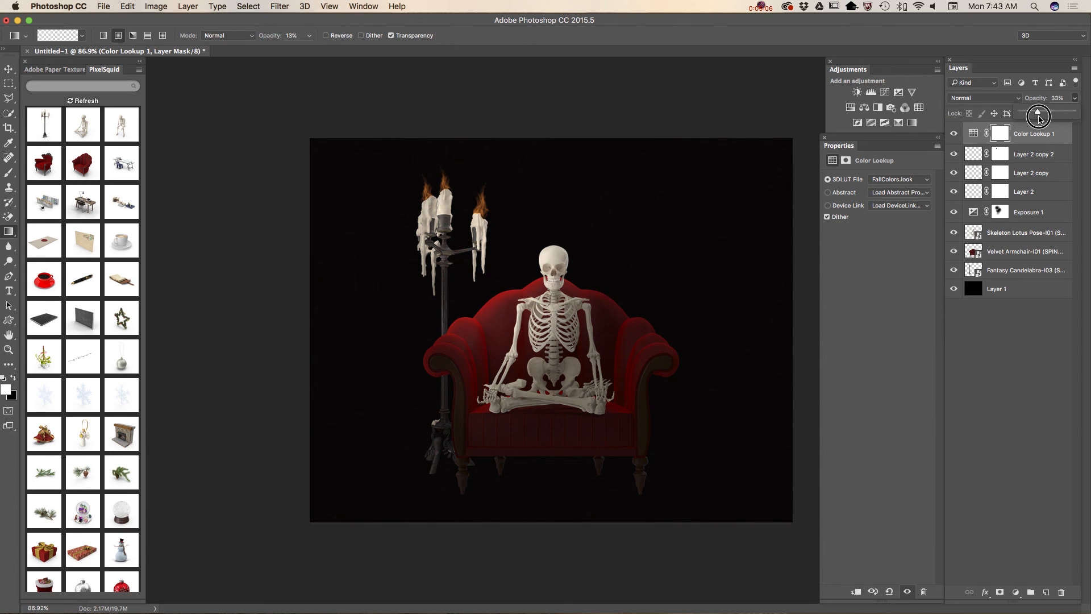
left_click_drag(1037, 116, 1044, 116)
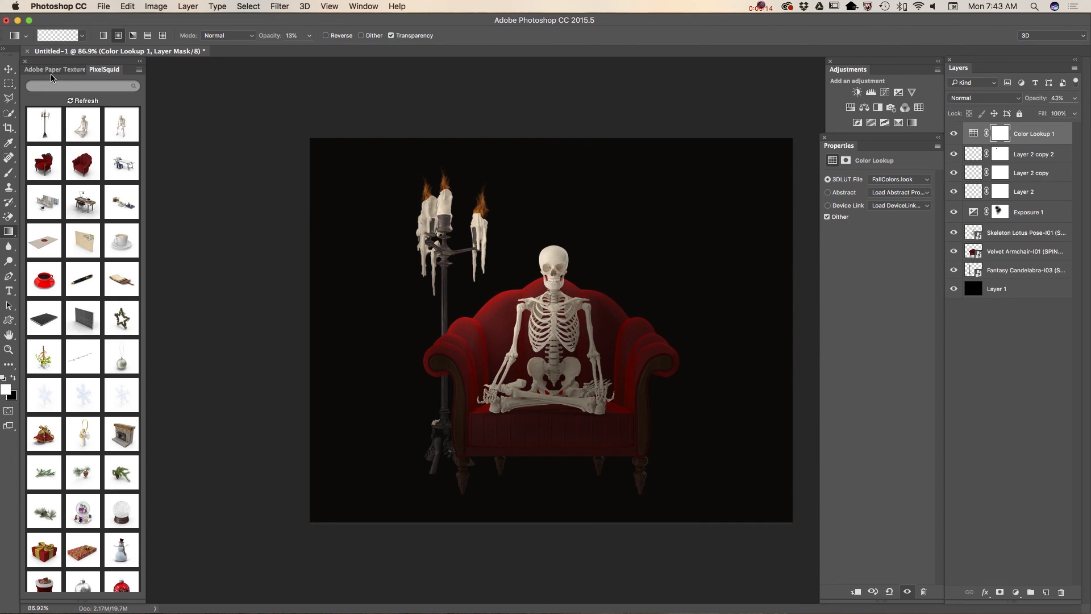
- Add the Fly_Edges_3 paper texture from the Adobe Paper Texture Pro panel
left_click(55, 69)
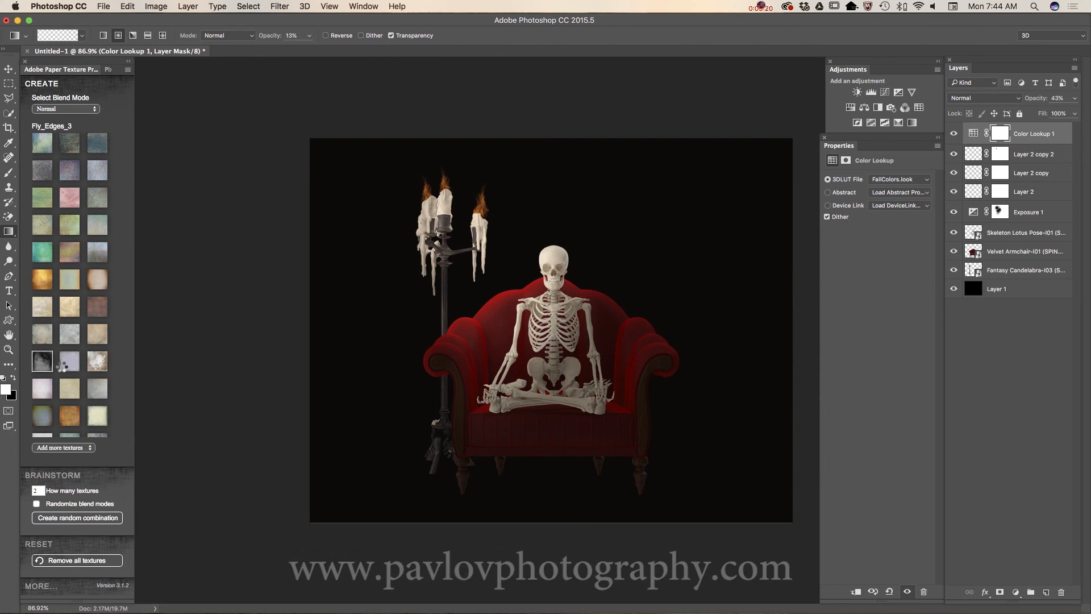
left_click(42, 362)
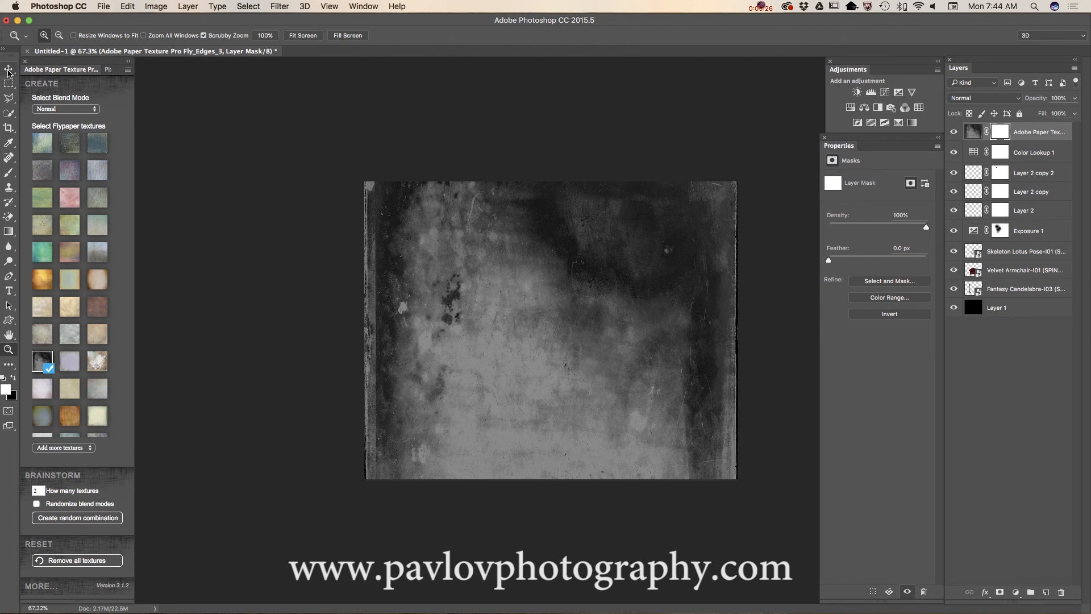
- Free-transform the texture layer to cover the whole canvas and commit the resize
left_click(135, 5)
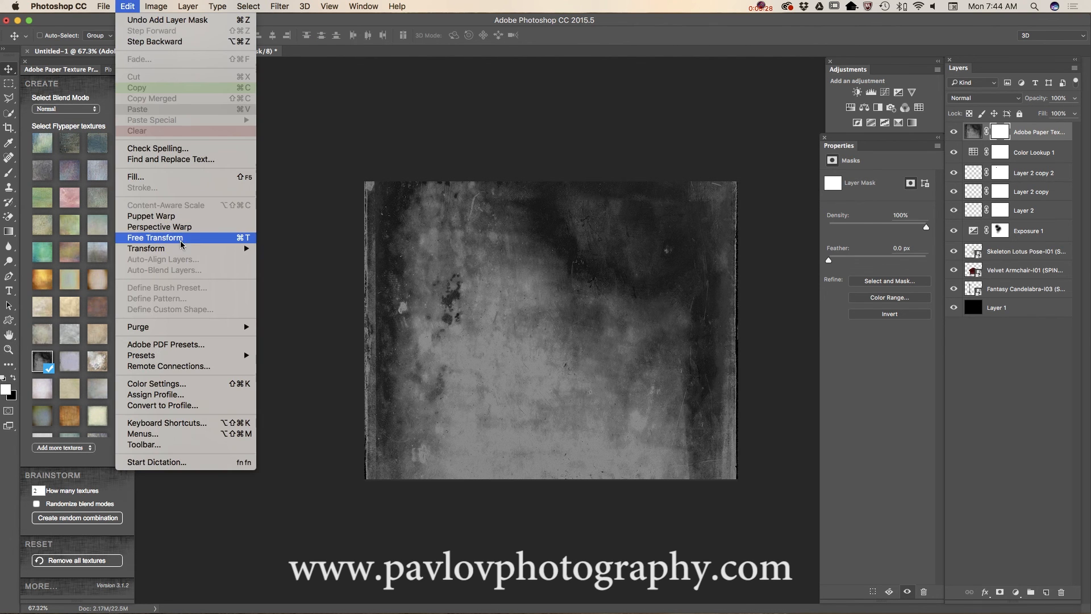
left_click(154, 238)
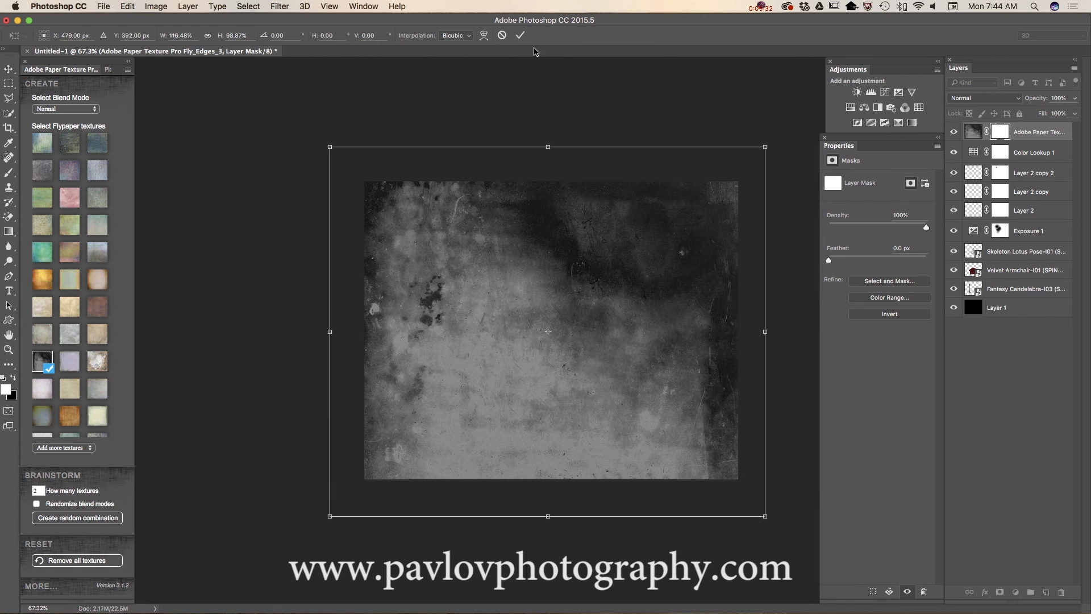
left_click(1013, 98)
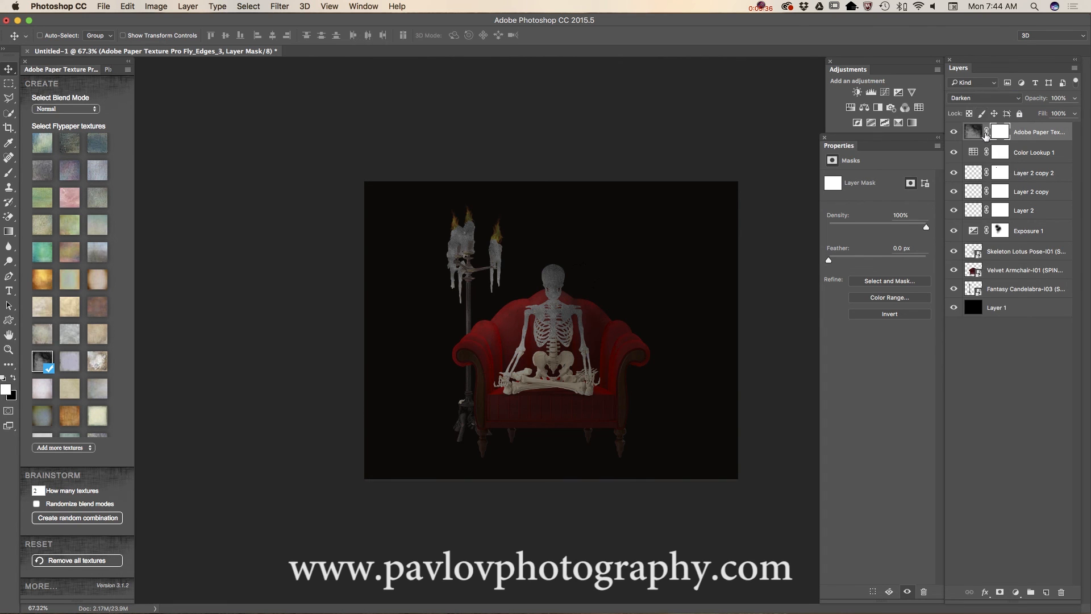
- Switch the texture layer to Lighten and fade its opacity to about 35%
left_click(984, 98)
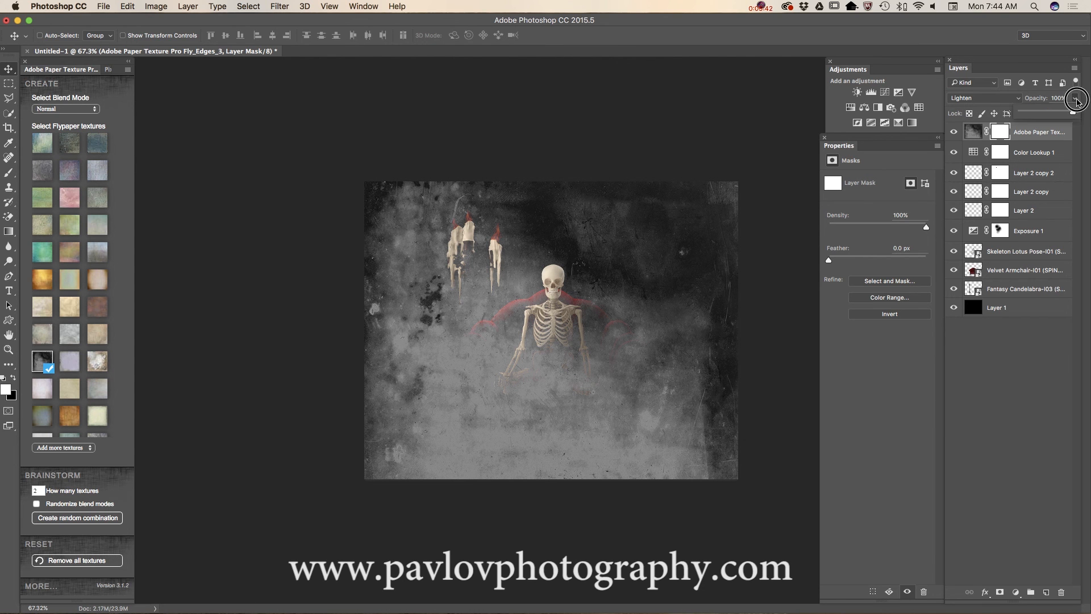
left_click_drag(1078, 100, 1050, 113)
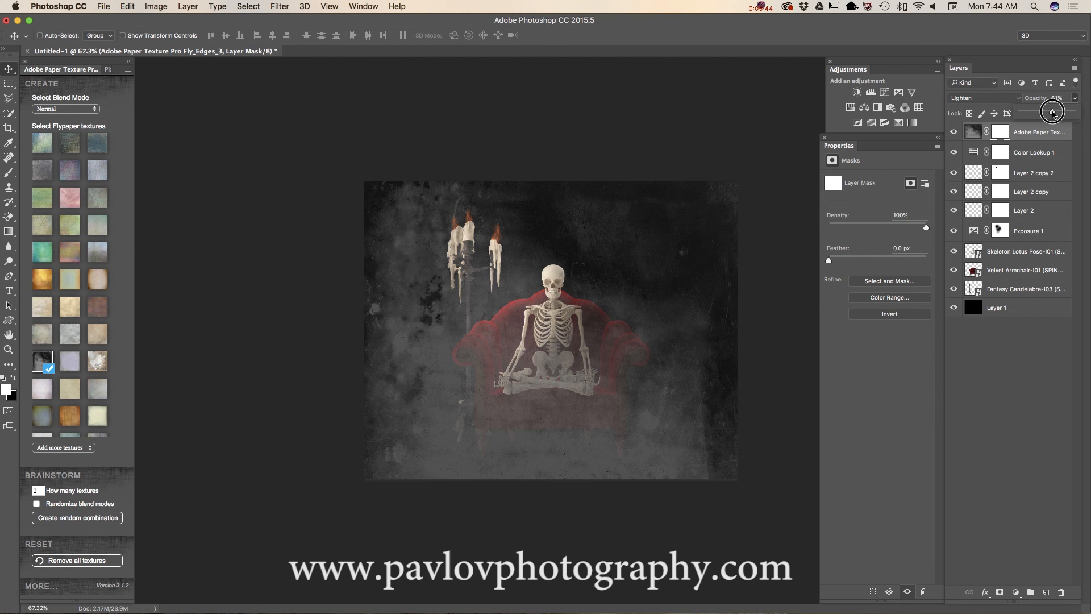
left_click_drag(1051, 98, 1039, 98)
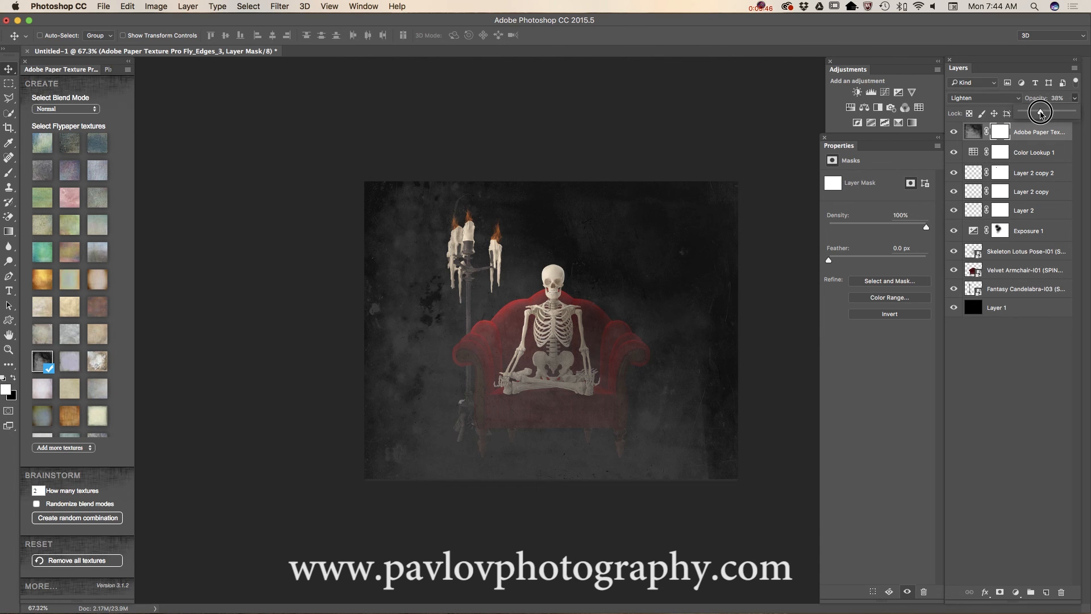
left_click_drag(1055, 98, 1051, 98)
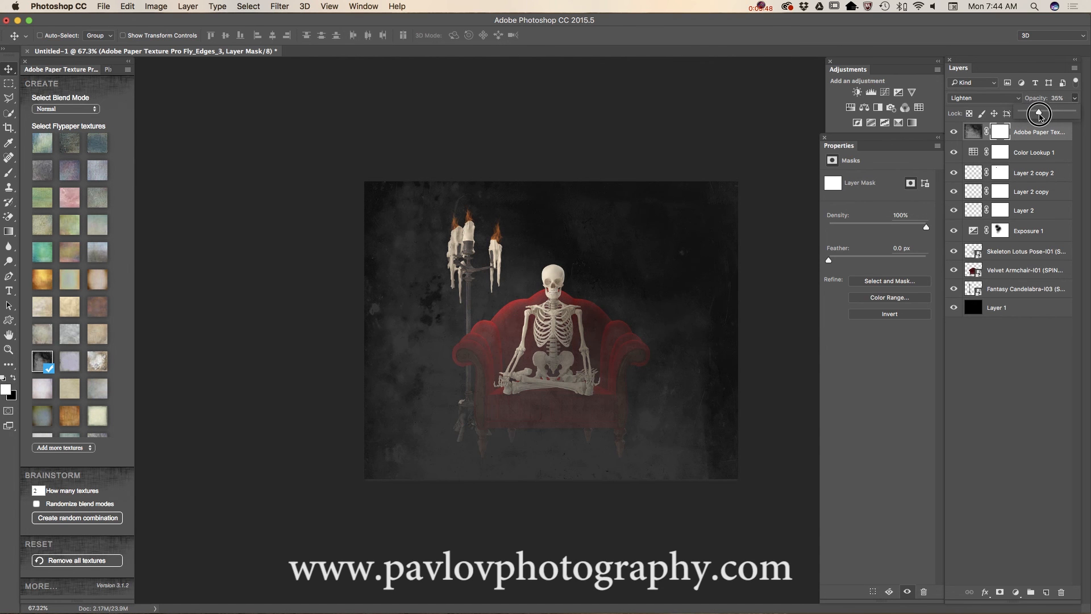
- Fine-tune the texture opacity through 29% and 54% to settle around 49%
left_click_drag(1037, 114, 1040, 113)
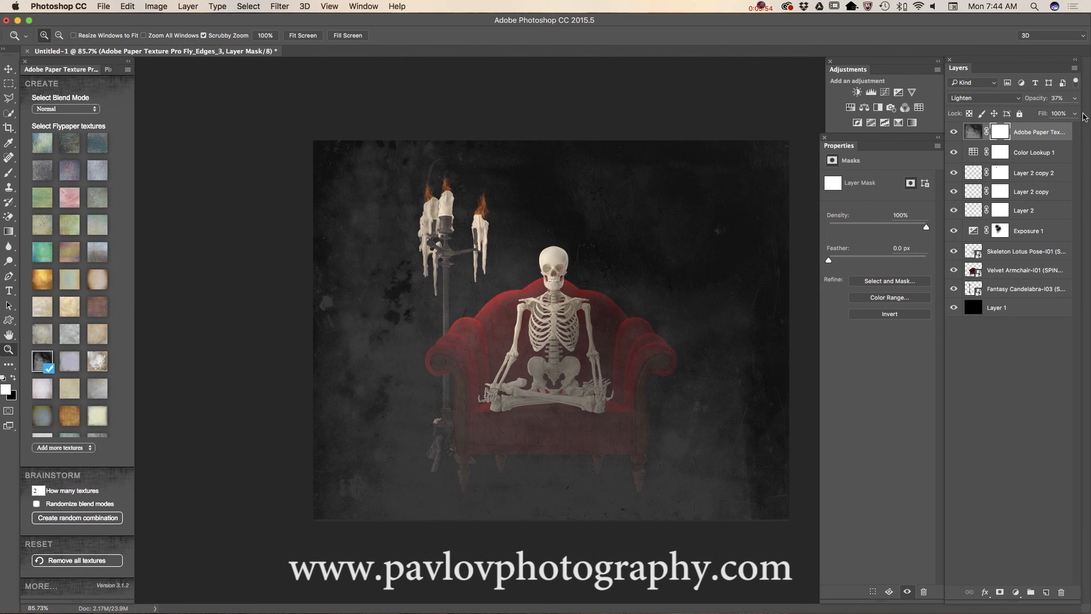
left_click_drag(1062, 98, 1037, 111)
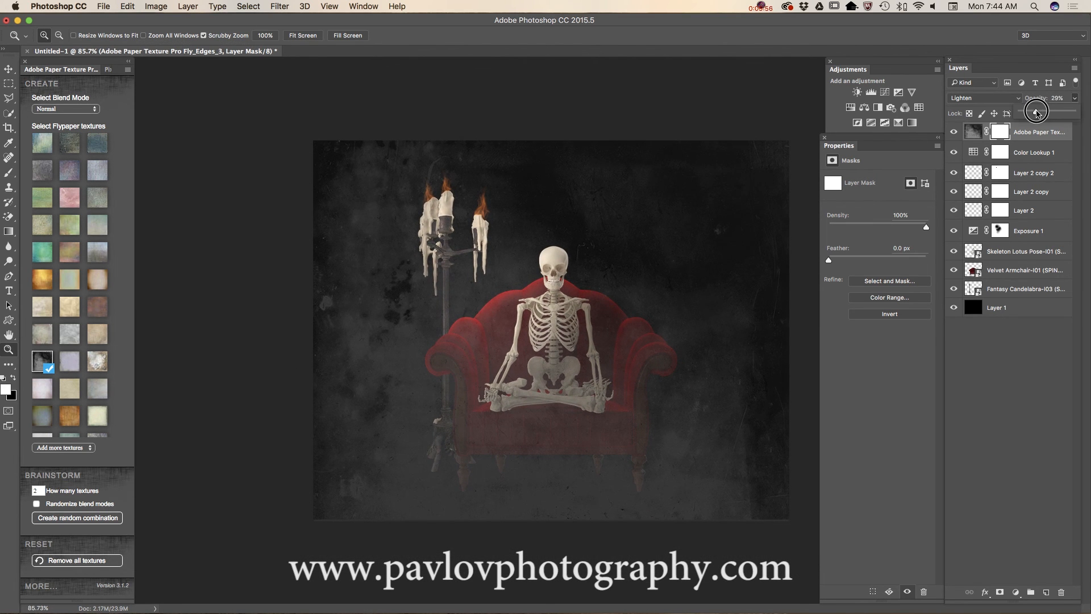
left_click_drag(1037, 113, 1031, 113)
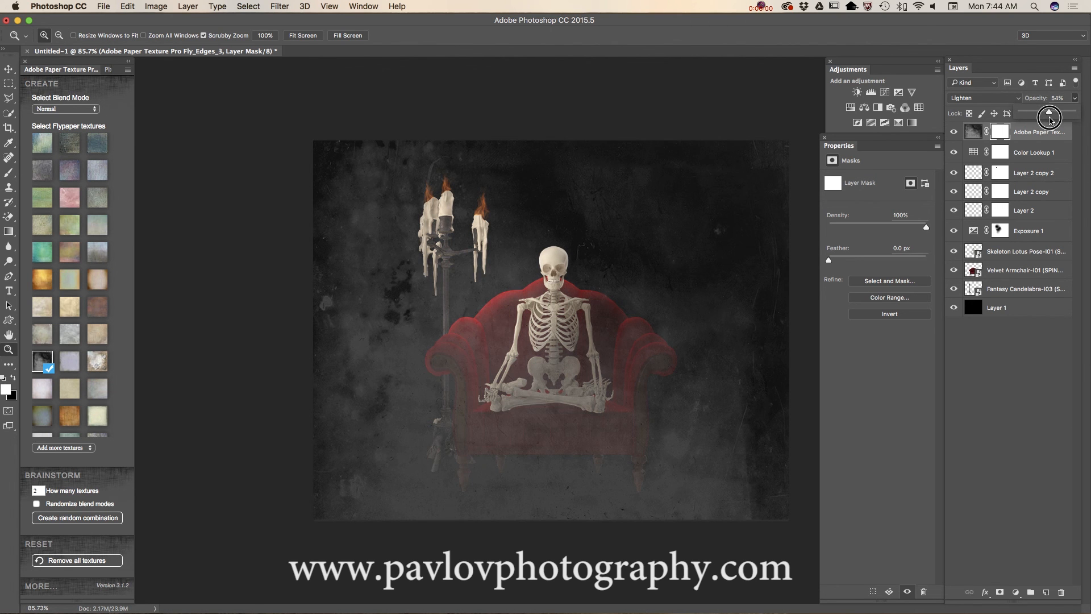
left_click_drag(1050, 116, 1047, 112)
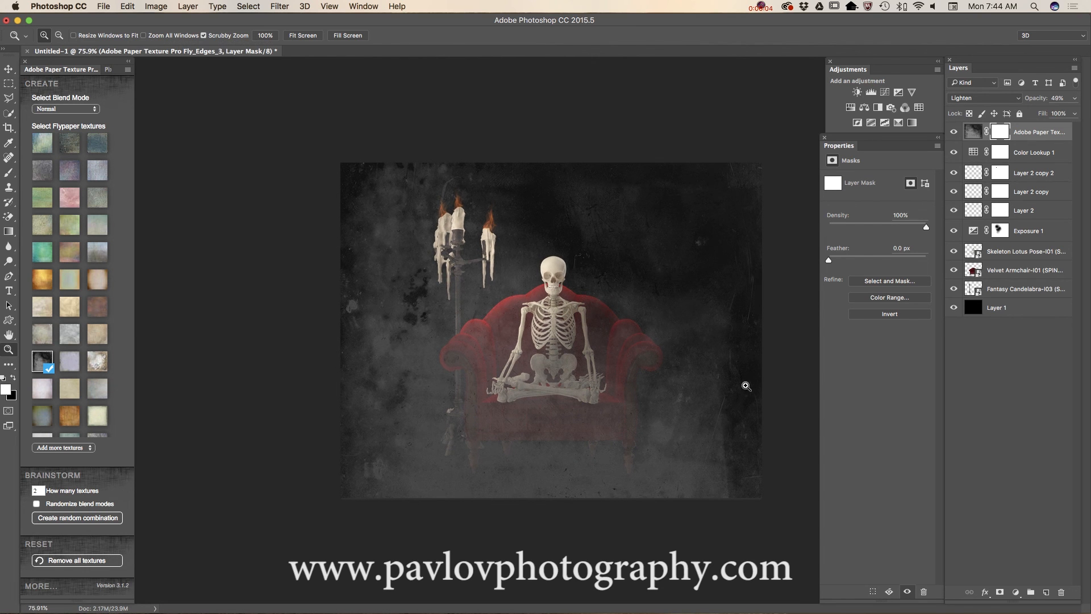
mouse_move(762, 332)
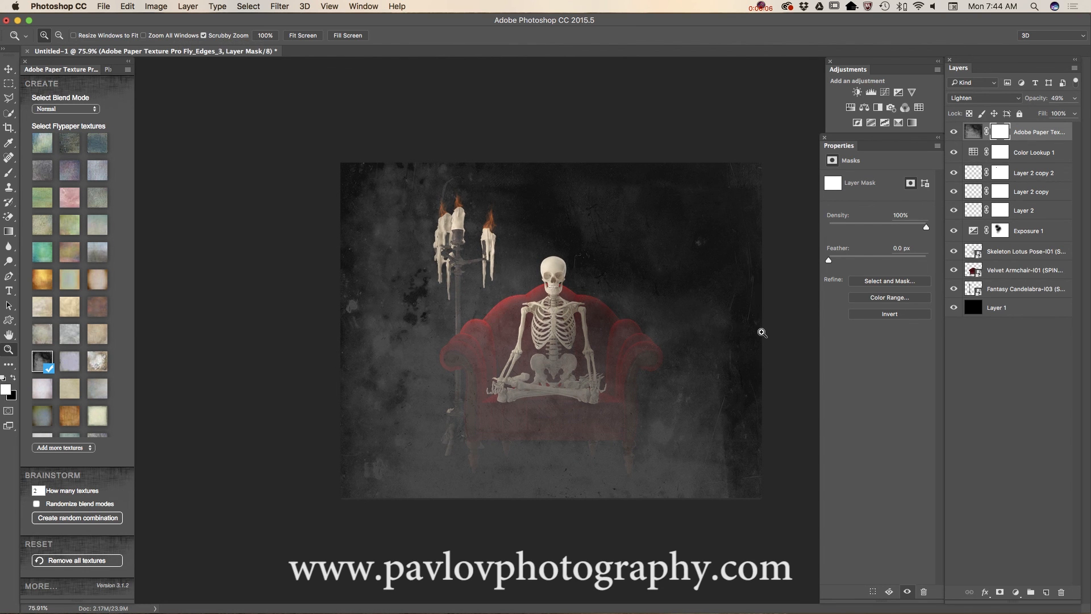